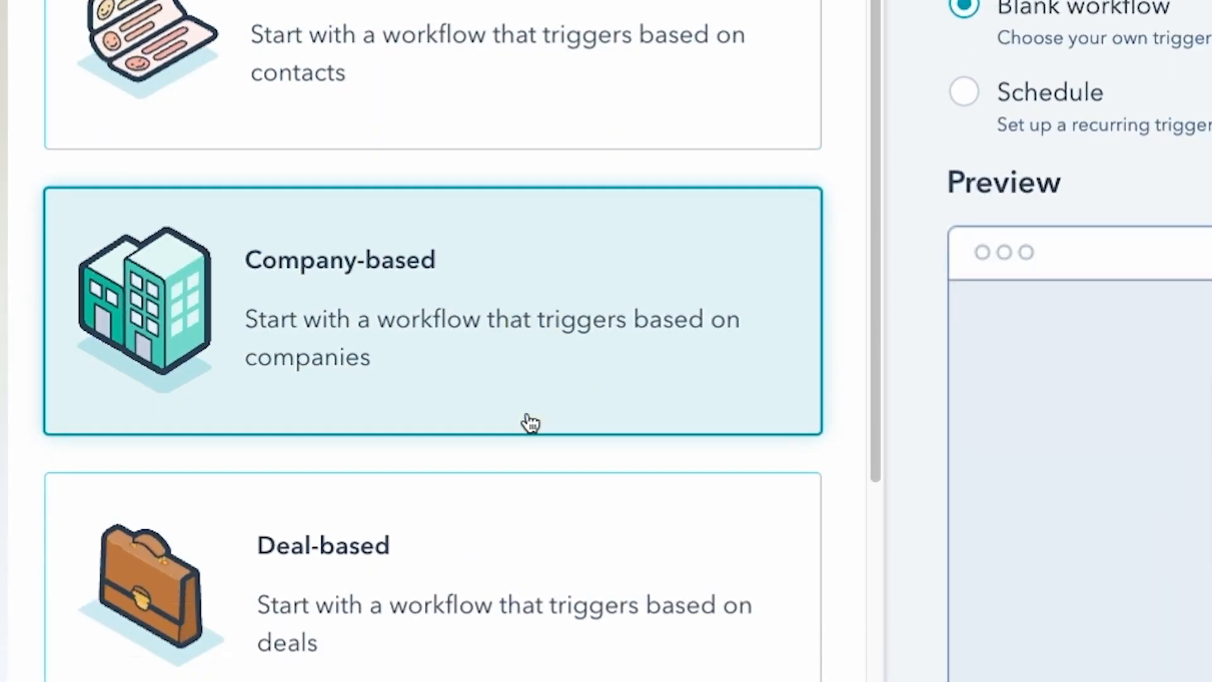
Scroll through the Company-, Ticket-, Quote- and Conversation-based workflow type cards.
{"action": "scroll", "scroll_direction": "down", "scroll_amount": 3}
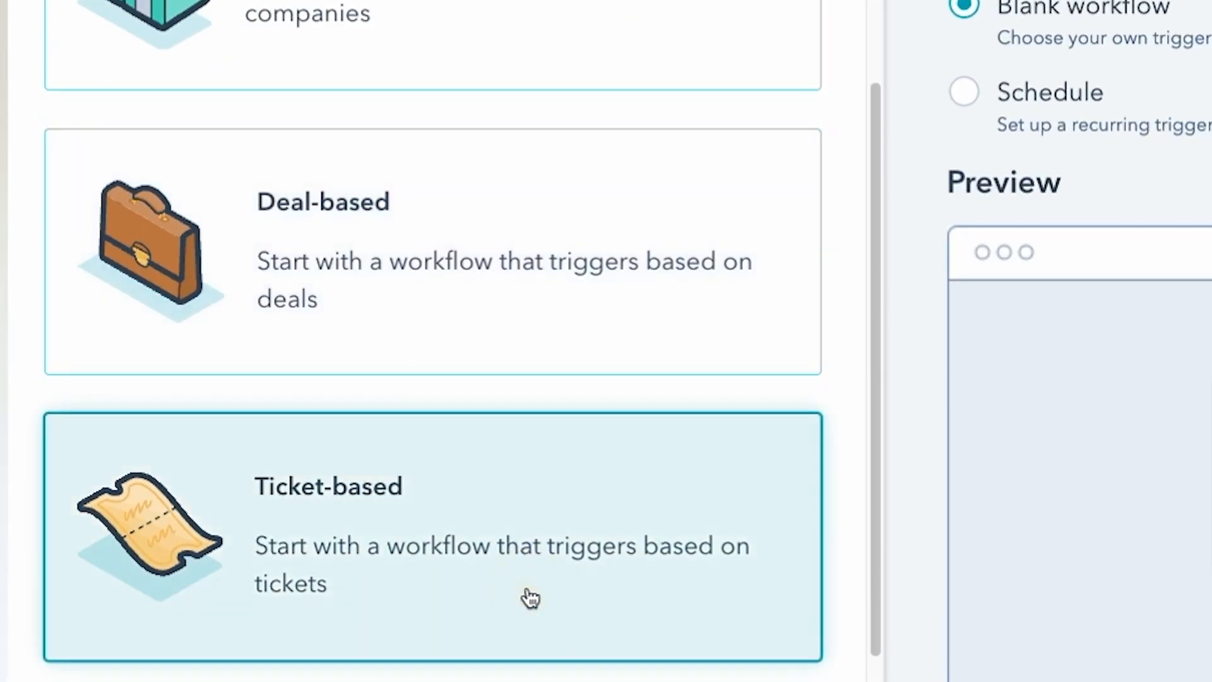
{"action": "scroll", "scroll_direction": "down", "scroll_amount": 3}
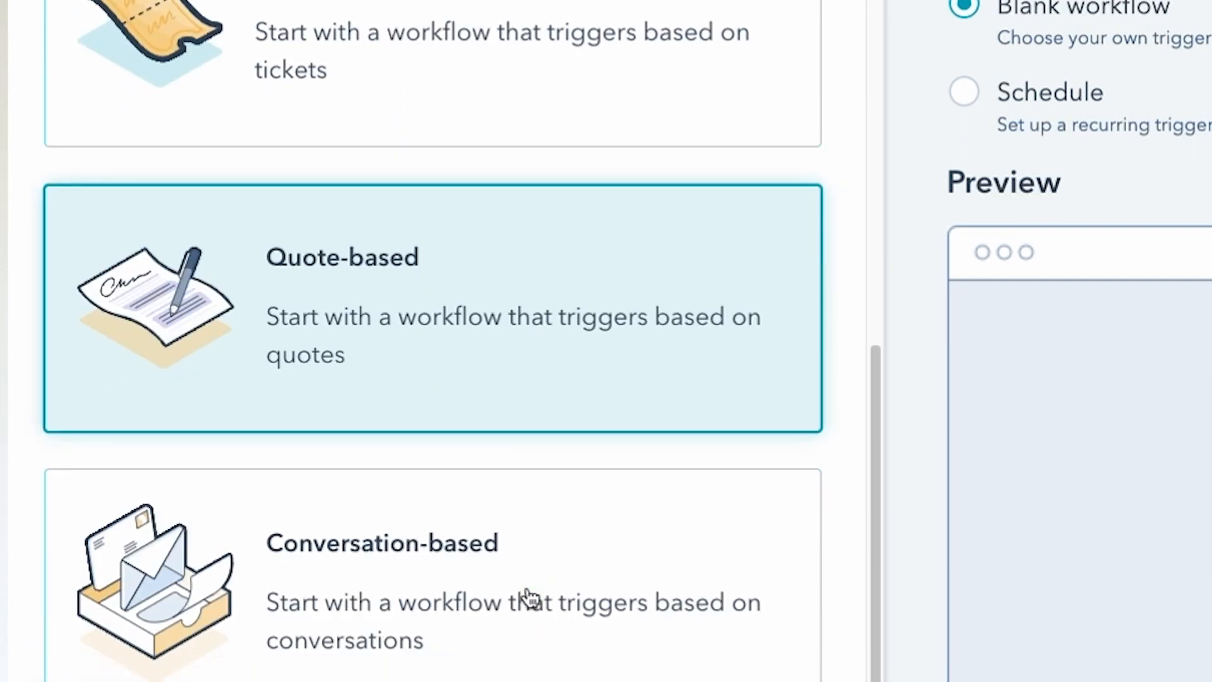
{"action": "scroll", "scroll_direction": "down", "scroll_amount": 3}
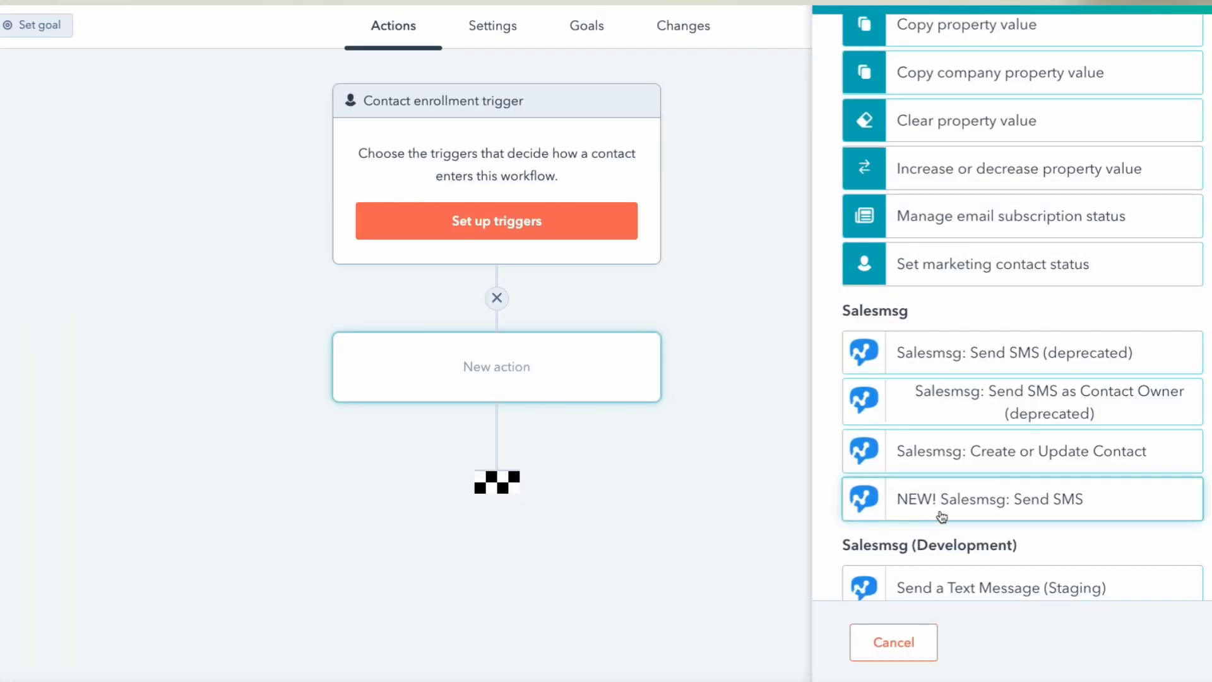
Add the 'NEW! Salesmsg: Send SMS' action and set Send From to Advanced.
{"action": "left_click", "coordinate": [989, 499]}
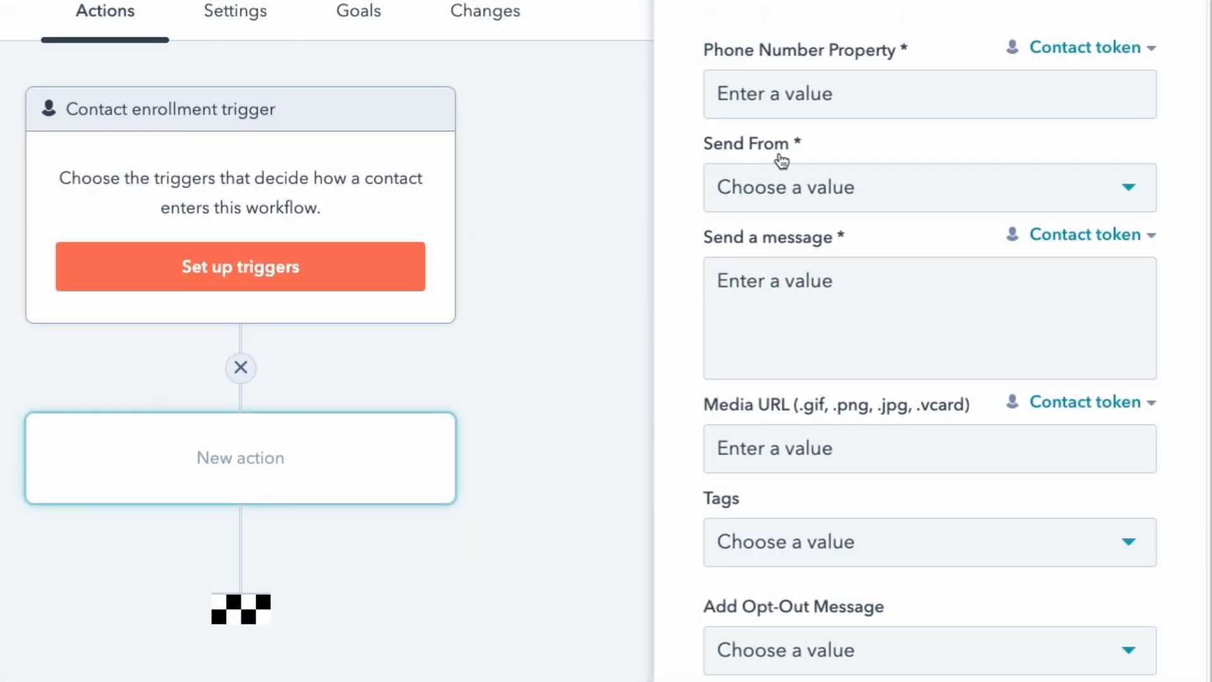
{"action": "left_click", "coordinate": [928, 187]}
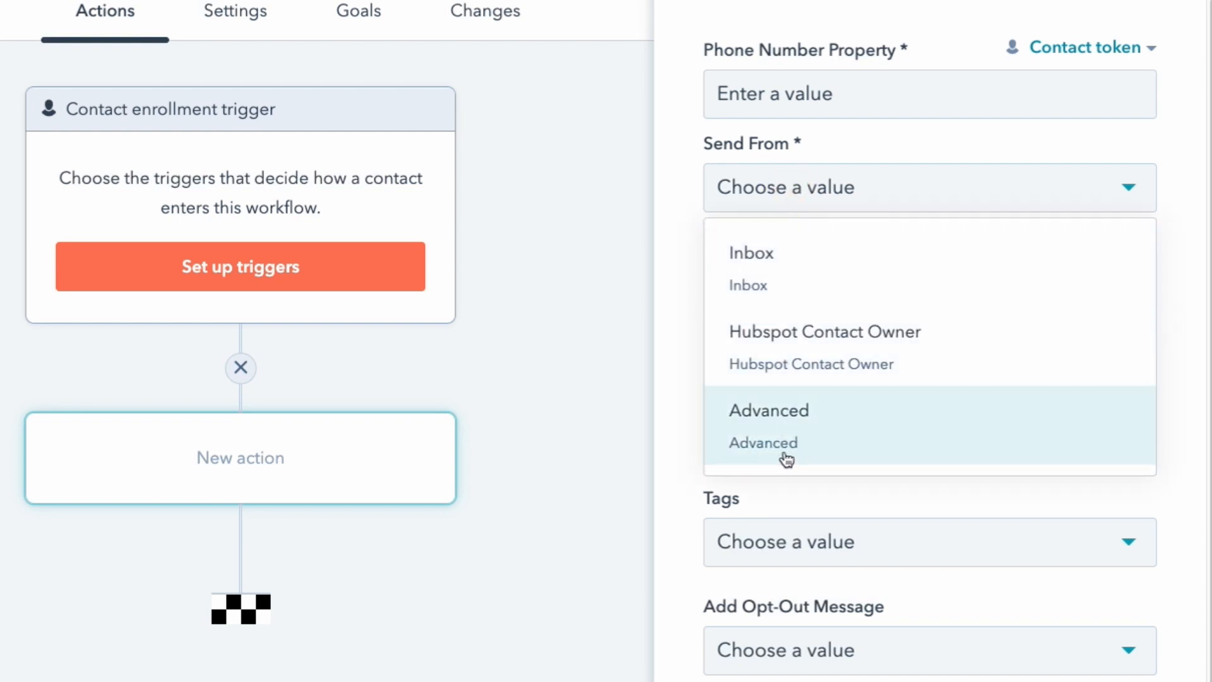
{"action": "left_click", "coordinate": [768, 409]}
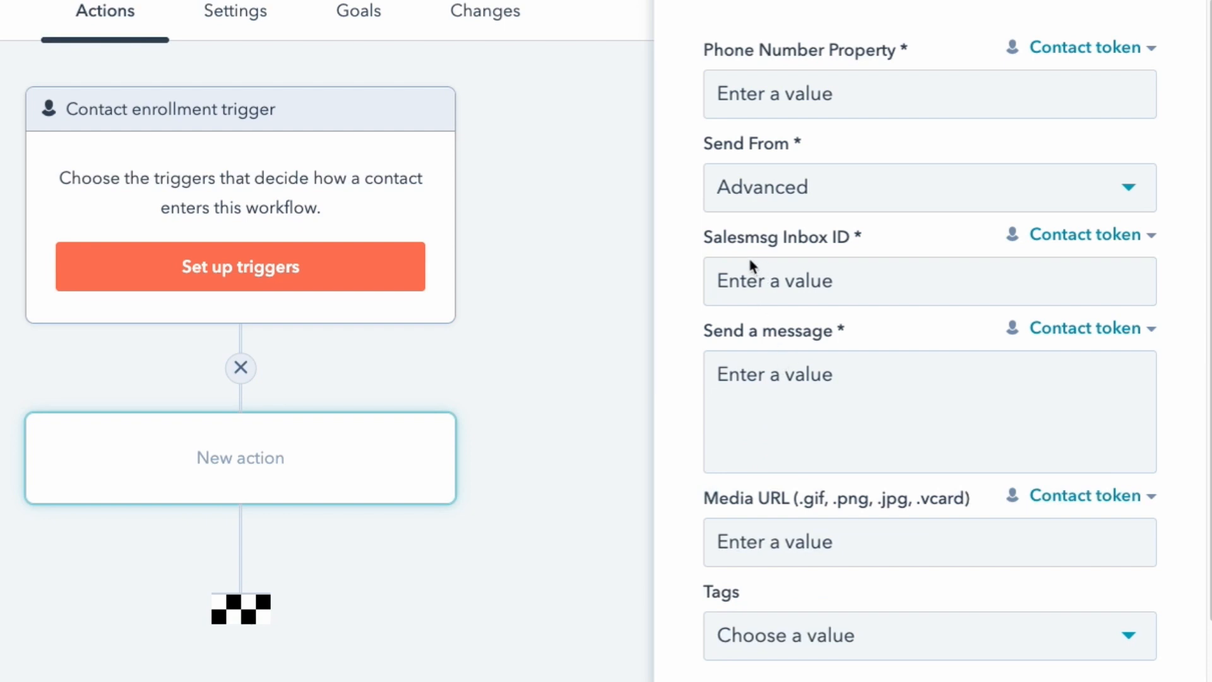
{"action": "mouse_move", "coordinate": [847, 253]}
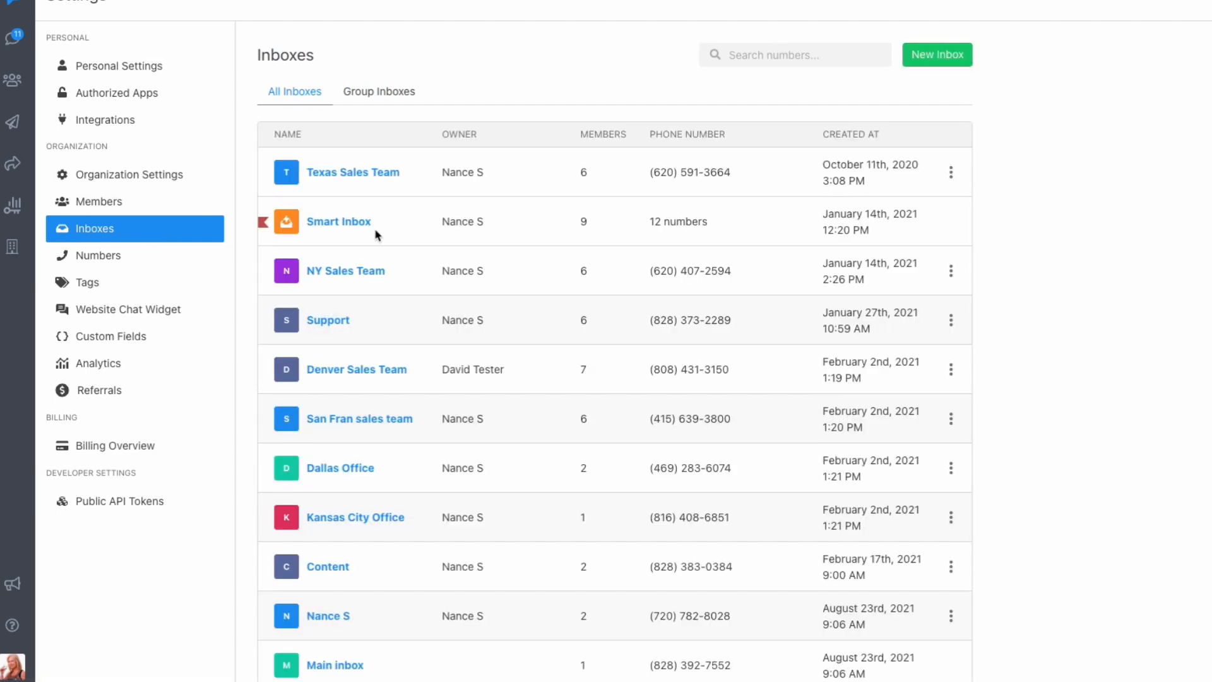
Open the Support inbox from the Inboxes list and view its Settings.
{"action": "left_click", "coordinate": [328, 319]}
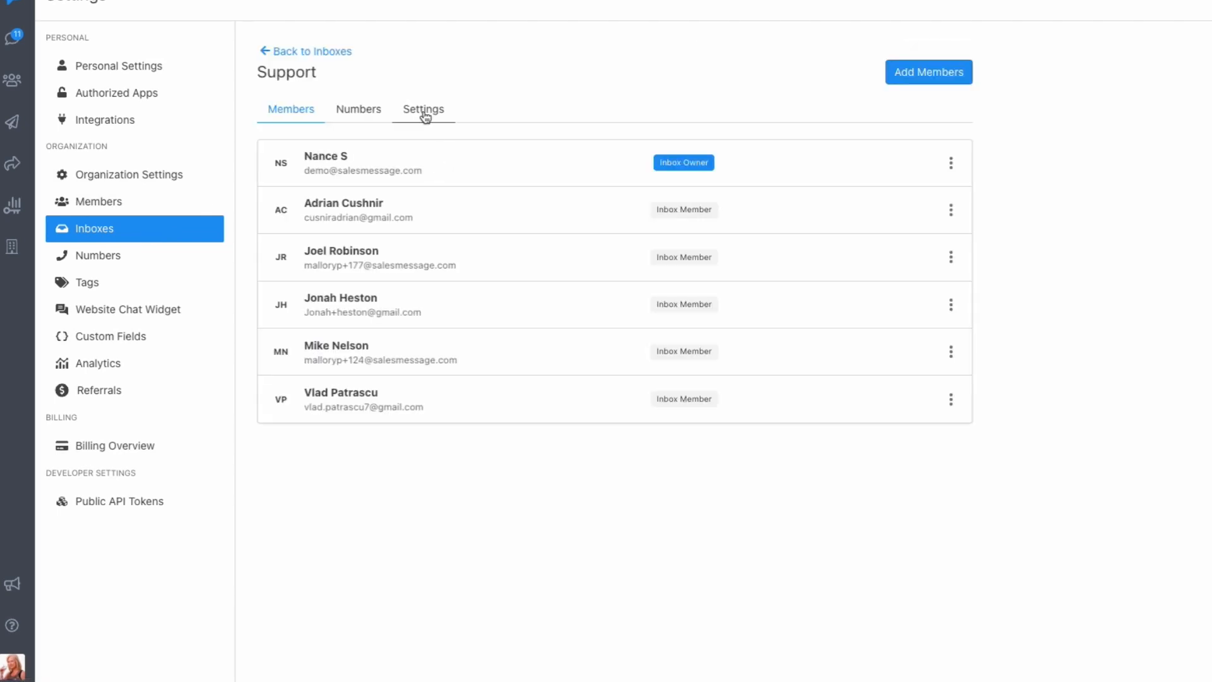
{"action": "left_click", "coordinate": [424, 108]}
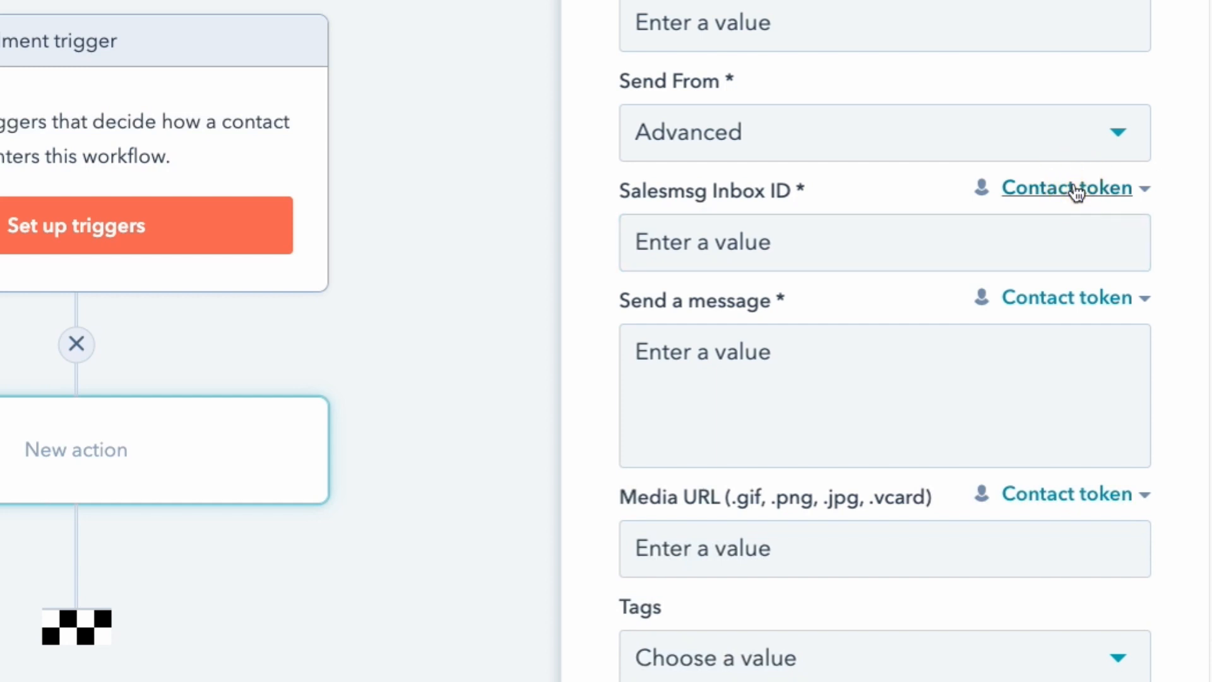
Insert the contact's '(Salesmsg) Inbox ID' token into the Salesmsg Inbox ID field.
{"action": "left_click", "coordinate": [1068, 187]}
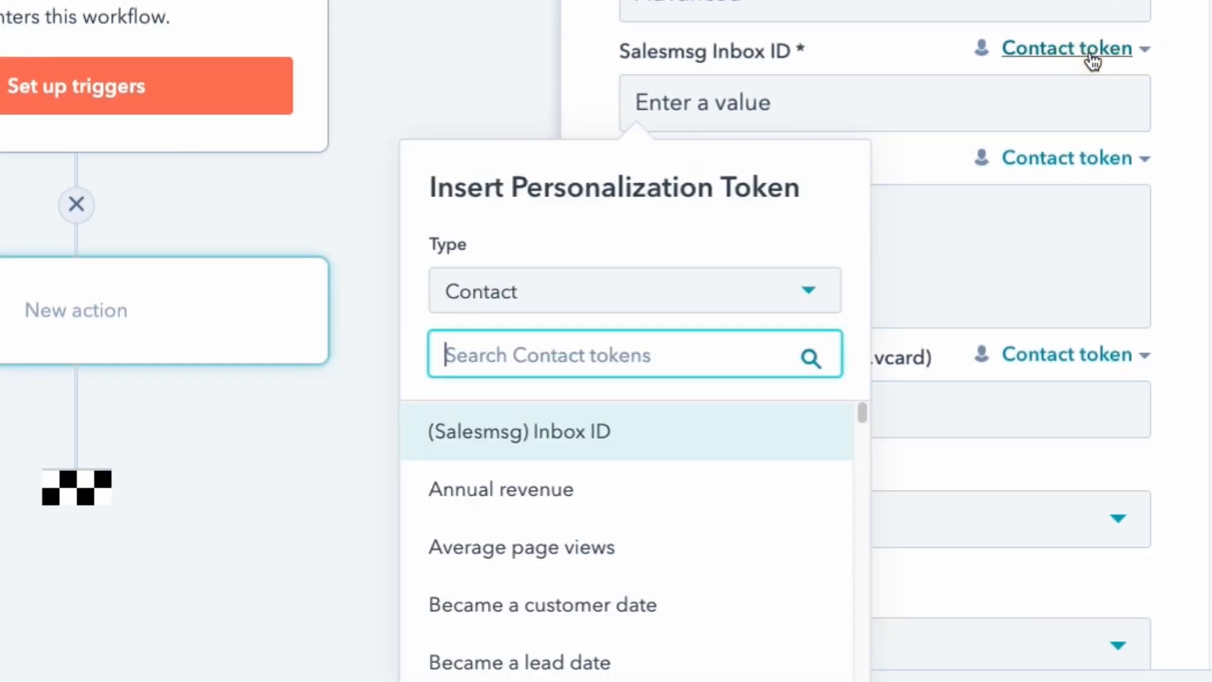
{"action": "left_click", "coordinate": [519, 430]}
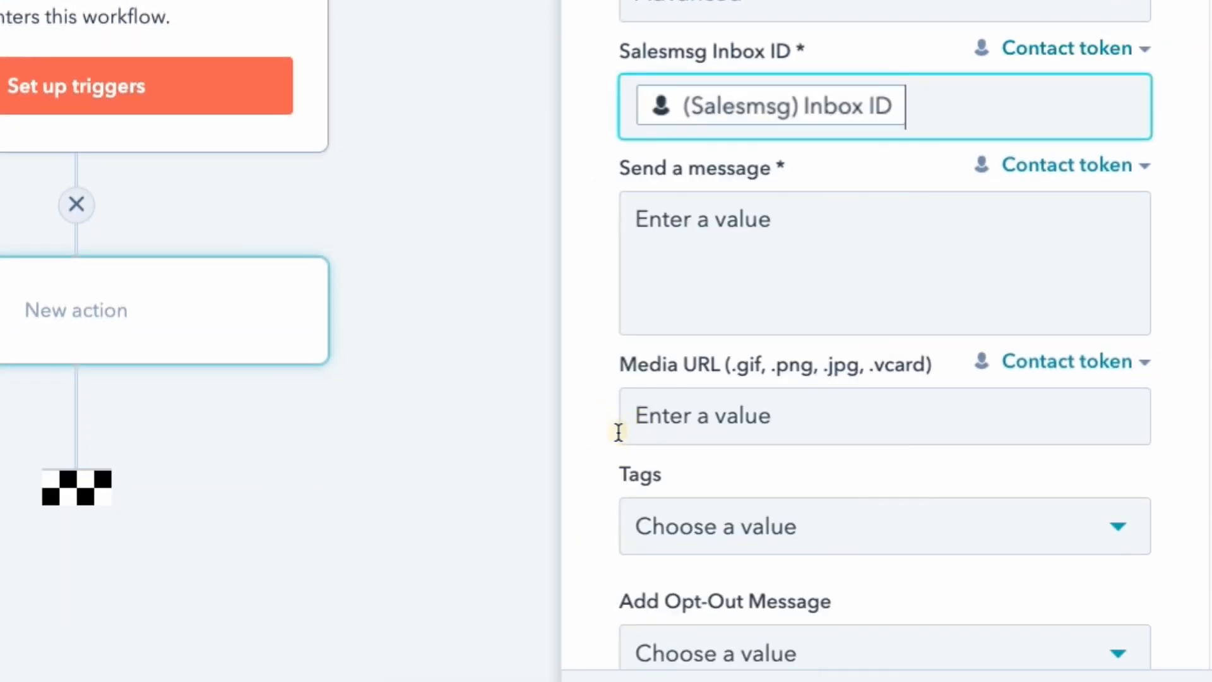
{"action": "mouse_move", "coordinate": [797, 265]}
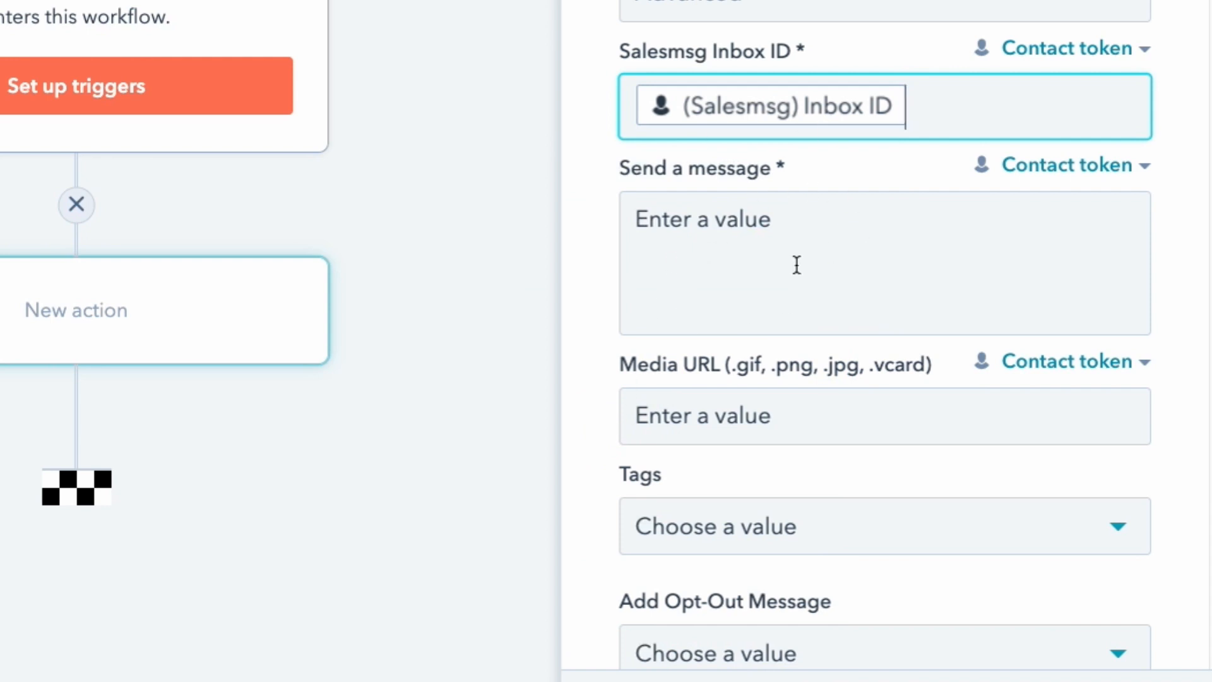
{"action": "mouse_move", "coordinate": [725, 260]}
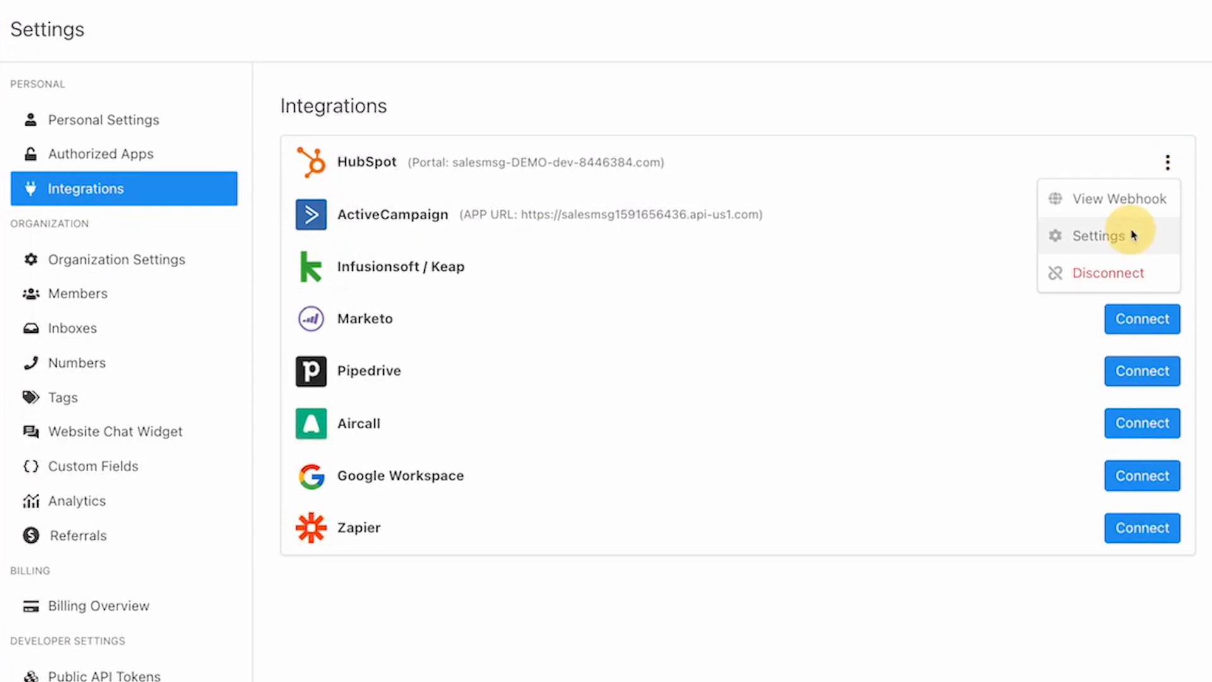
Open the HubSpot integration's Settings from its menu on the Integrations page.
{"action": "left_click", "coordinate": [1097, 236]}
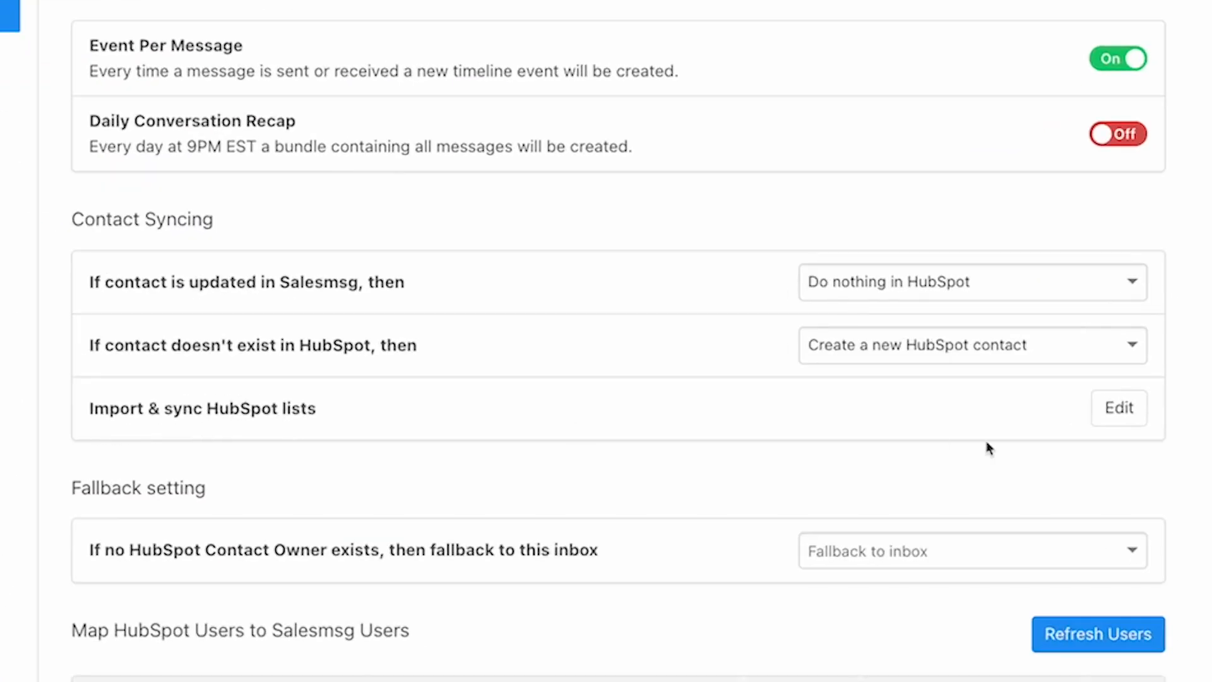
{"action": "left_click", "coordinate": [1117, 408]}
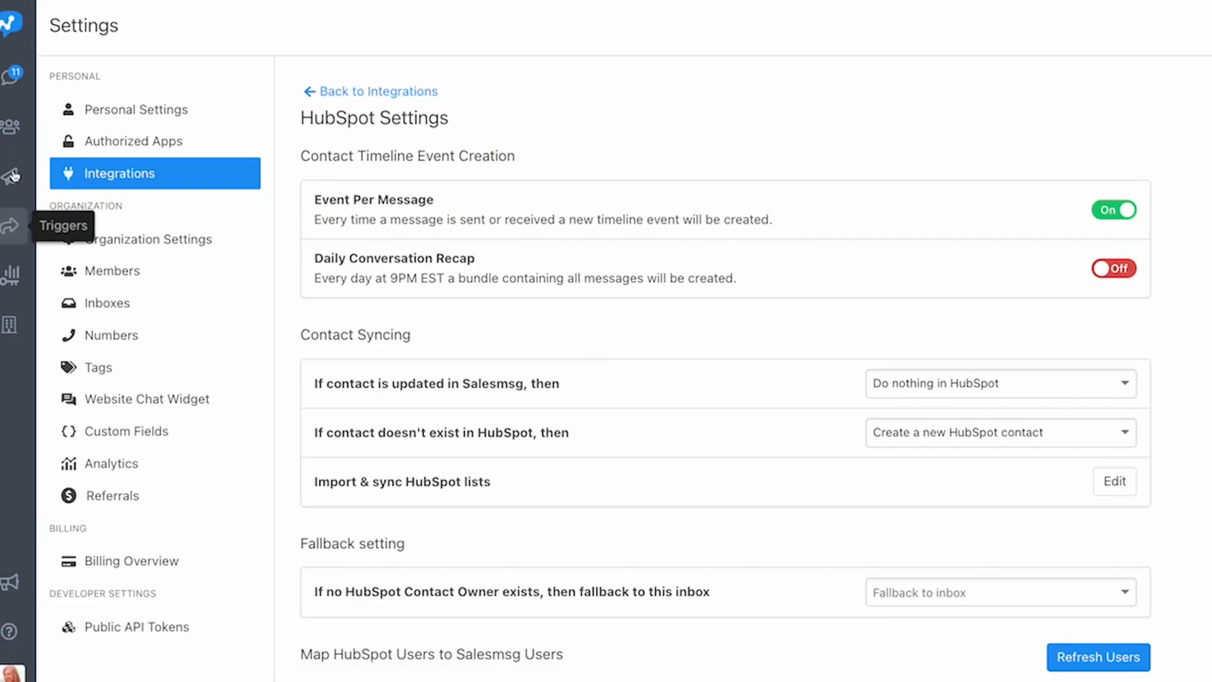
Filter Contacts by HubSpot Lists, limited to the Leads list.
{"action": "left_click", "coordinate": [11, 126]}
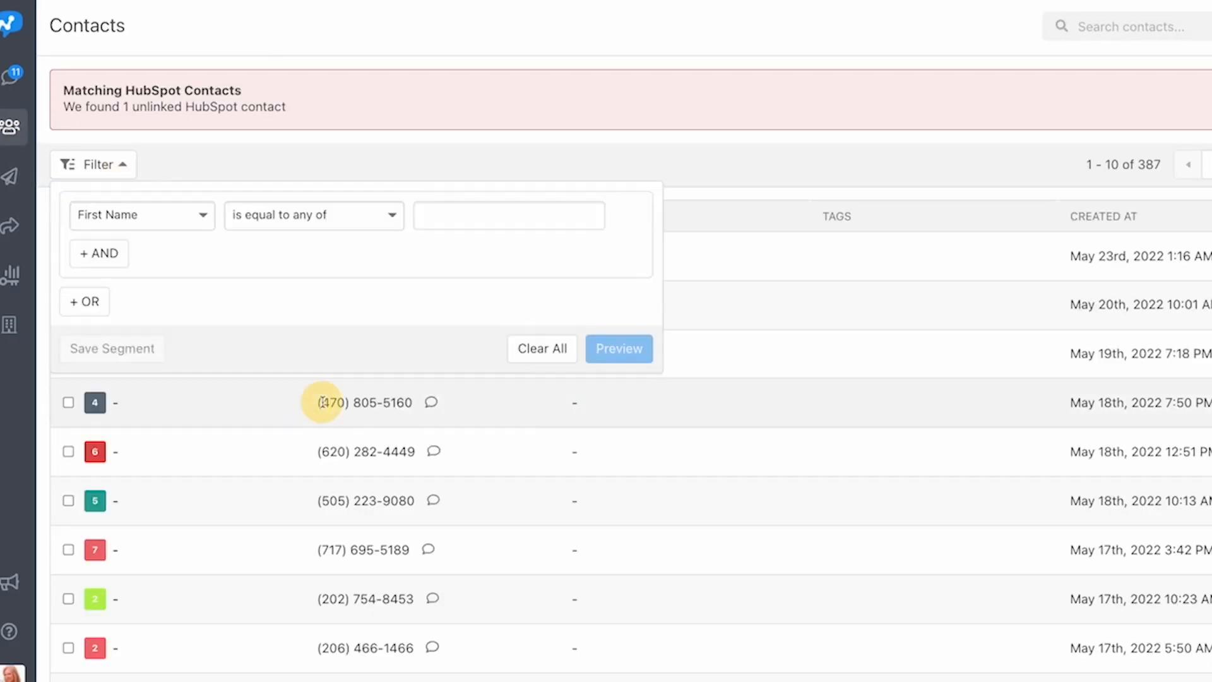
{"action": "left_click", "coordinate": [142, 214]}
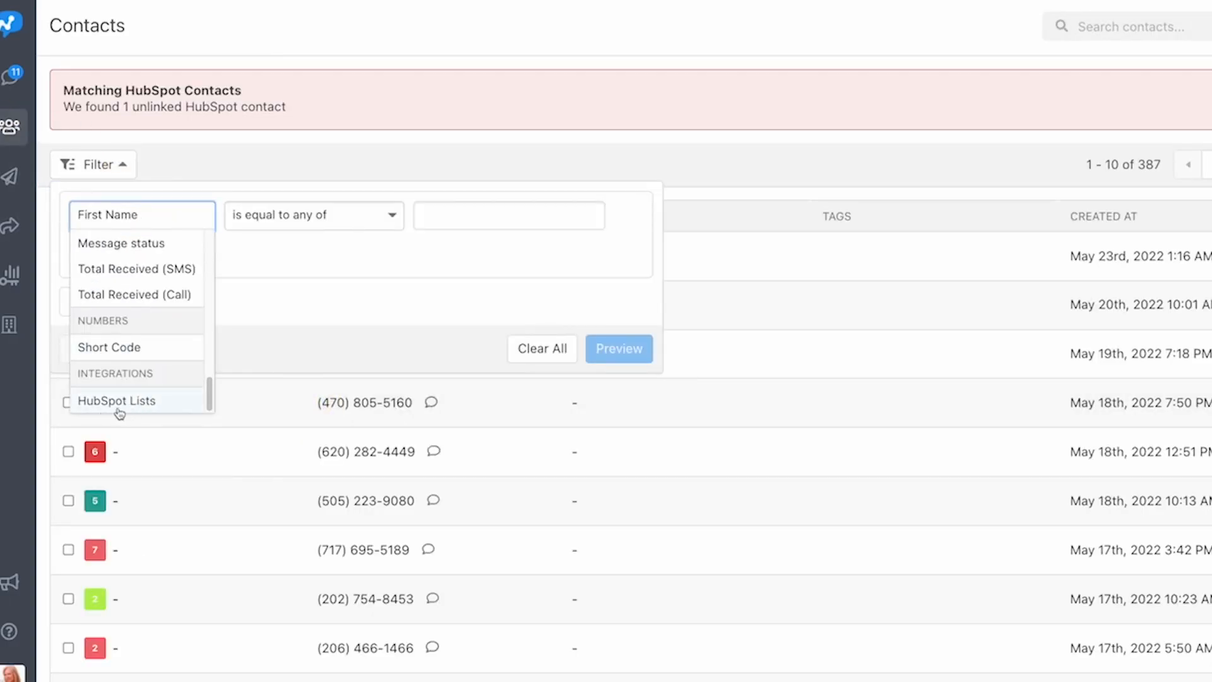
{"action": "left_click", "coordinate": [118, 400]}
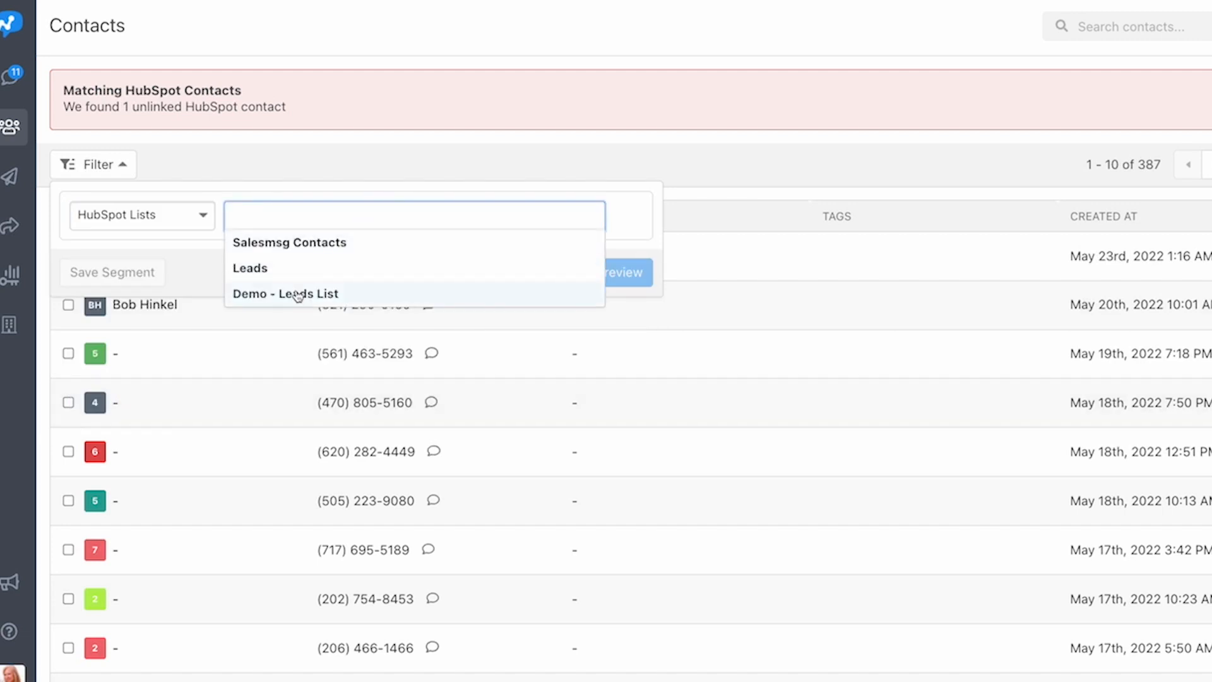
{"action": "left_click", "coordinate": [250, 268]}
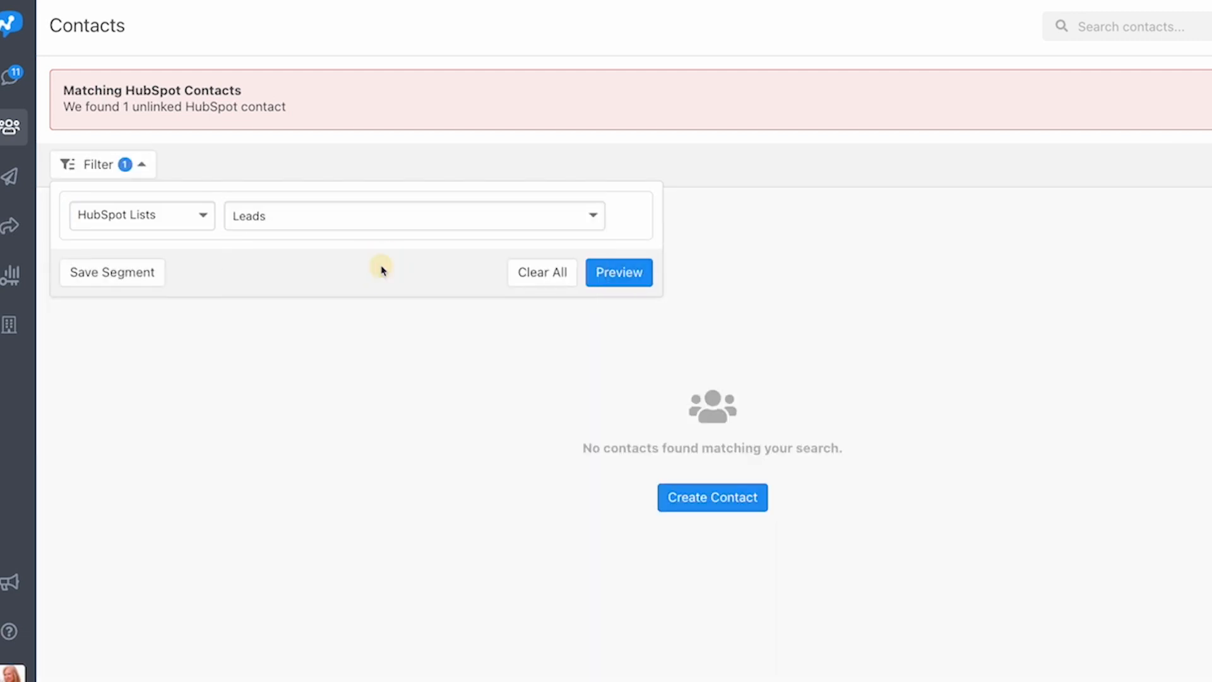
Start a new broadcast and set its recipient criteria field to HubSpot Lists.
{"action": "left_click", "coordinate": [12, 177]}
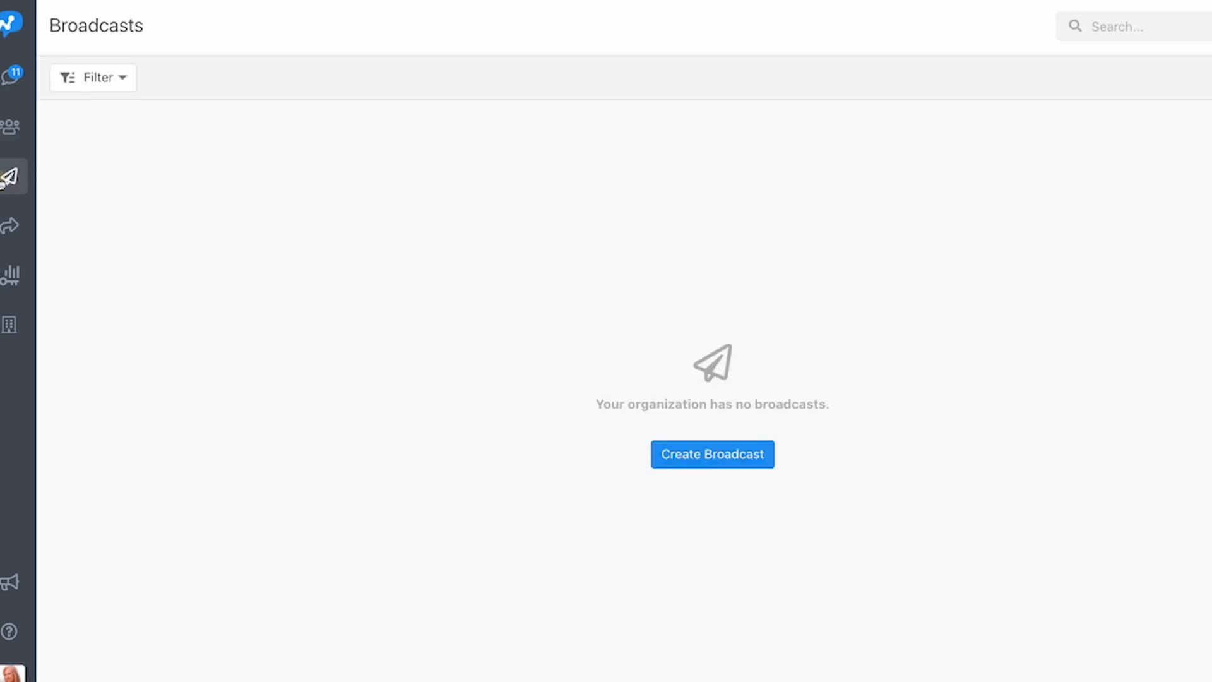
{"action": "left_click", "coordinate": [710, 454]}
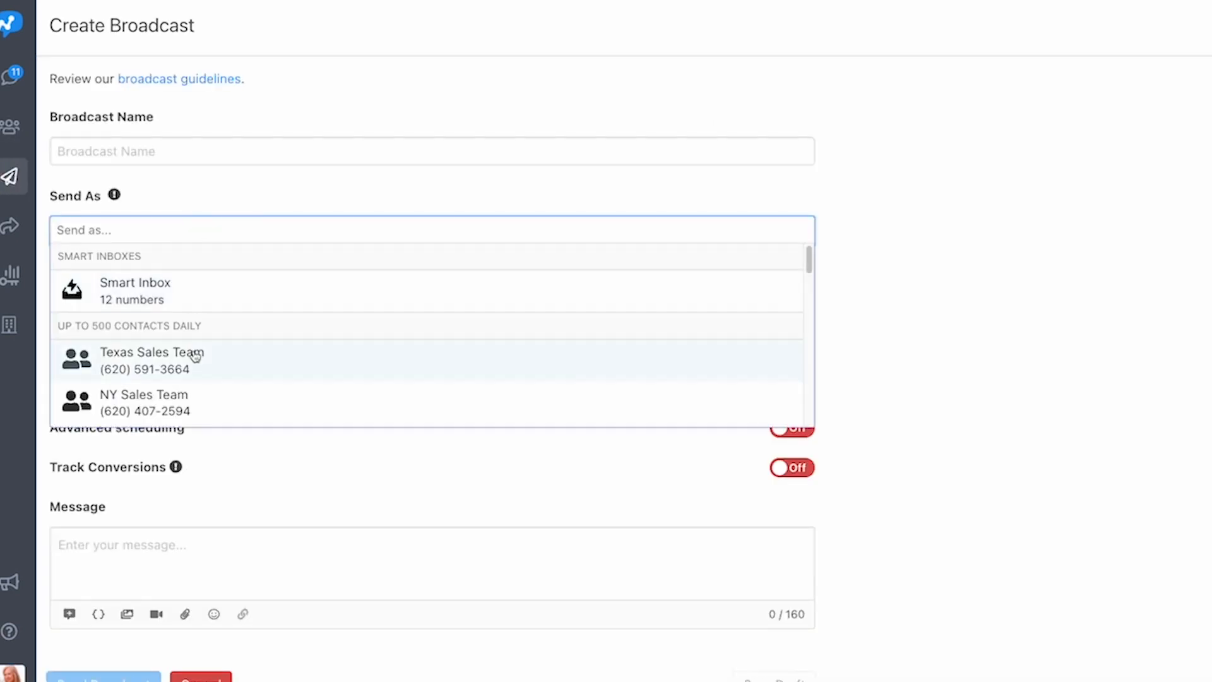
{"action": "left_click", "coordinate": [152, 359]}
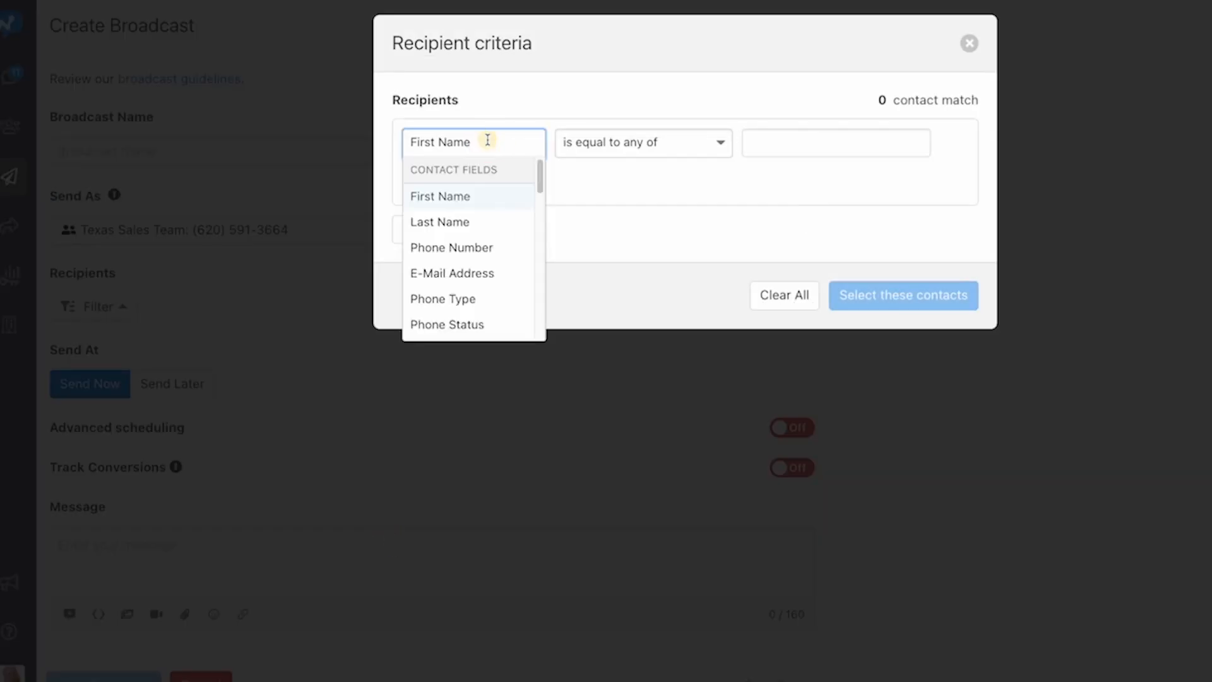
{"action": "left_click", "coordinate": [471, 143]}
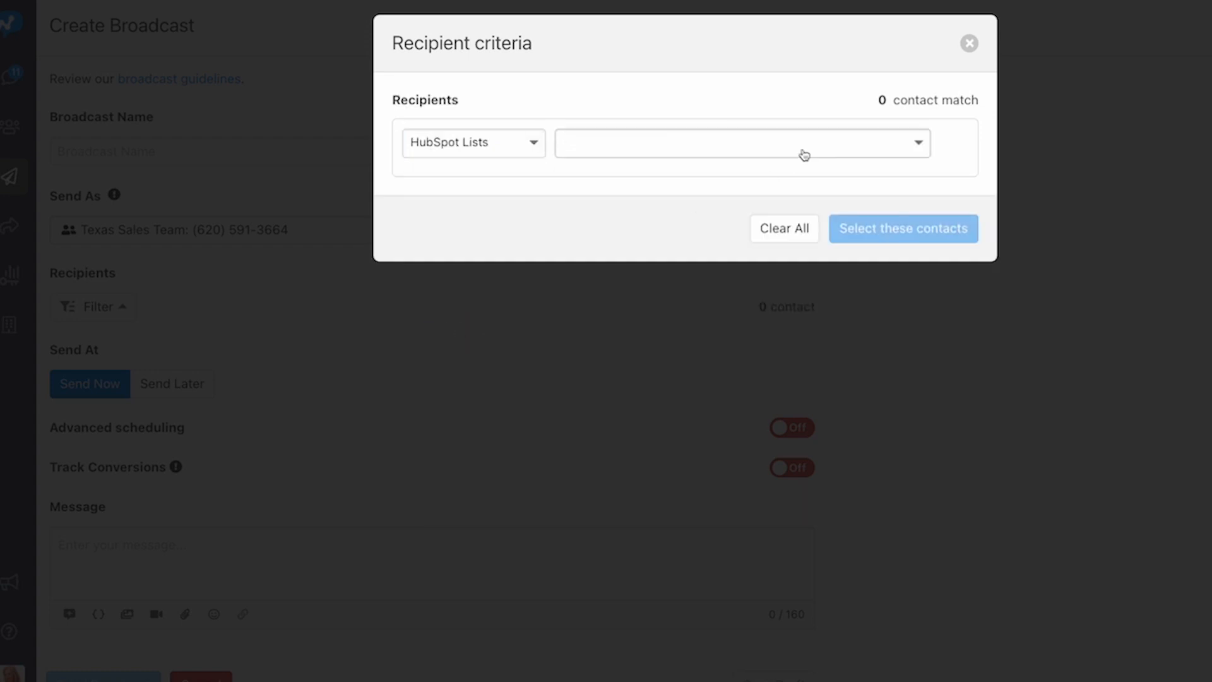
{"action": "left_click", "coordinate": [901, 229]}
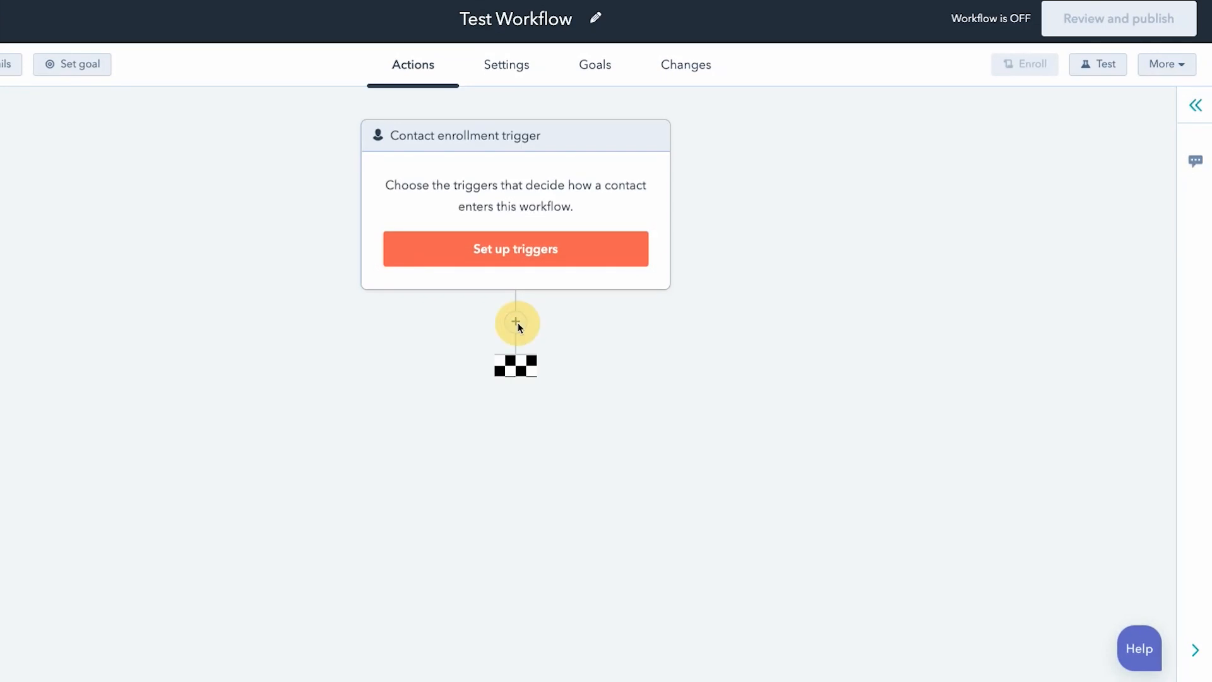
Add a Salesmsg: Create or Update Contact action after the enrollment trigger.
{"action": "left_click", "coordinate": [515, 322]}
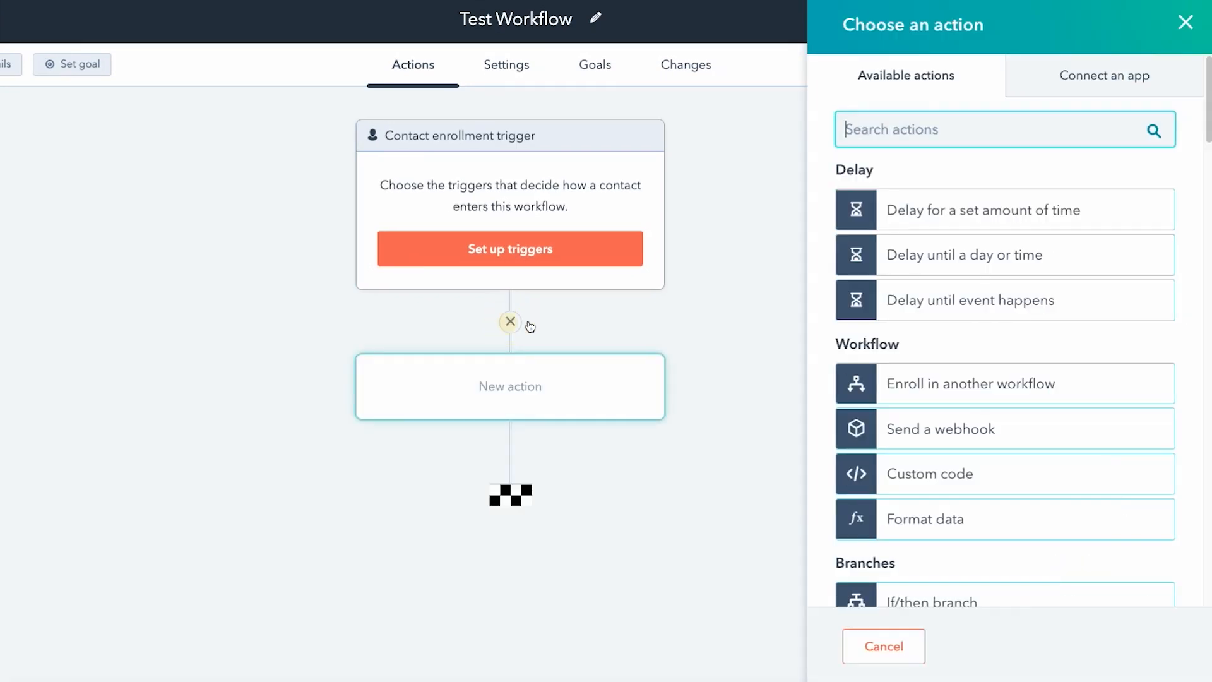
{"action": "scroll", "scroll_direction": "down", "scroll_amount": 3}
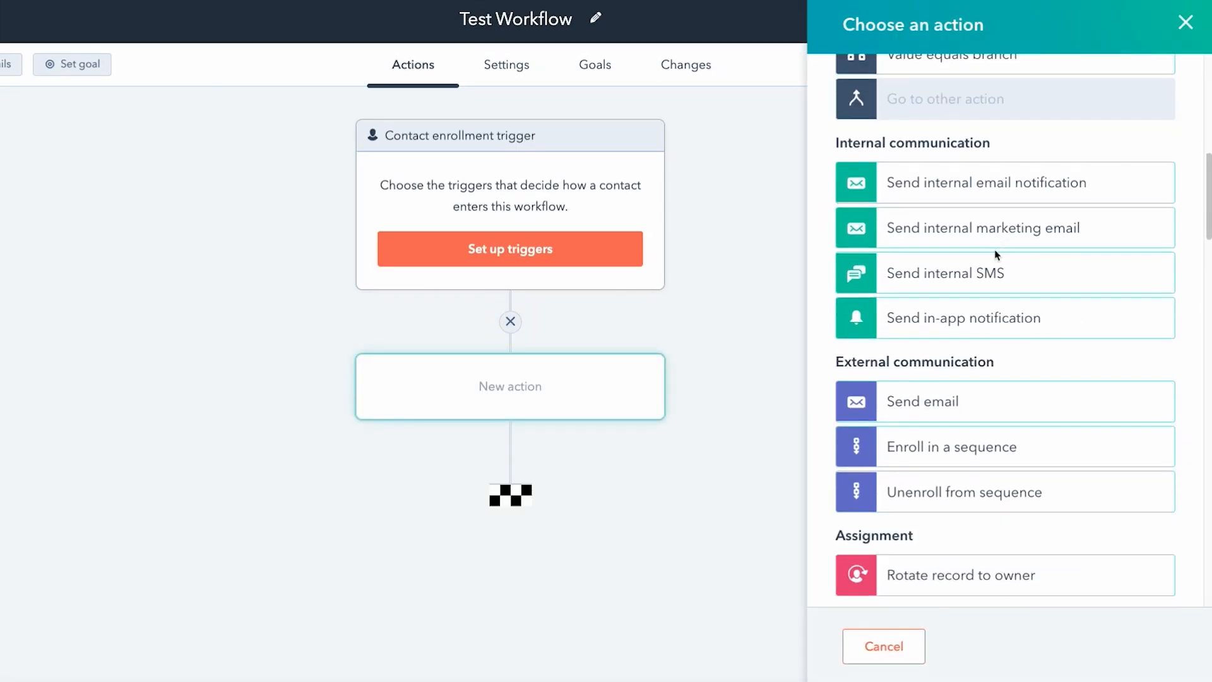
{"action": "scroll", "scroll_direction": "down", "scroll_amount": 3}
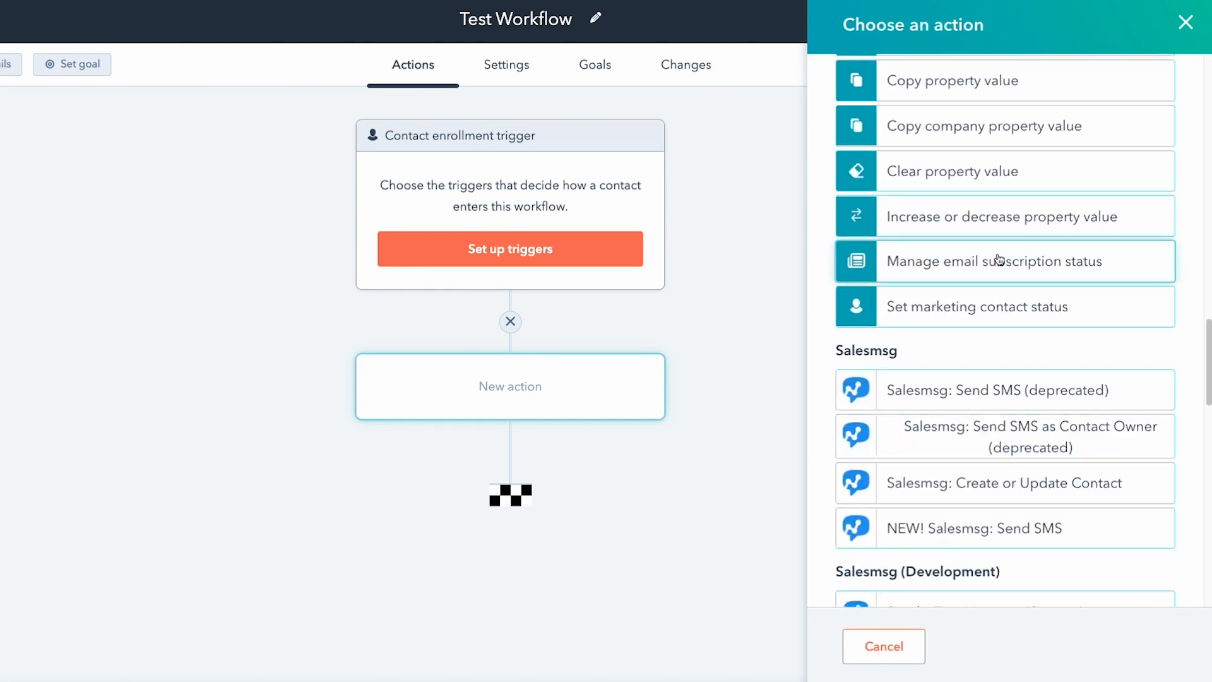
{"action": "mouse_move", "coordinate": [932, 496]}
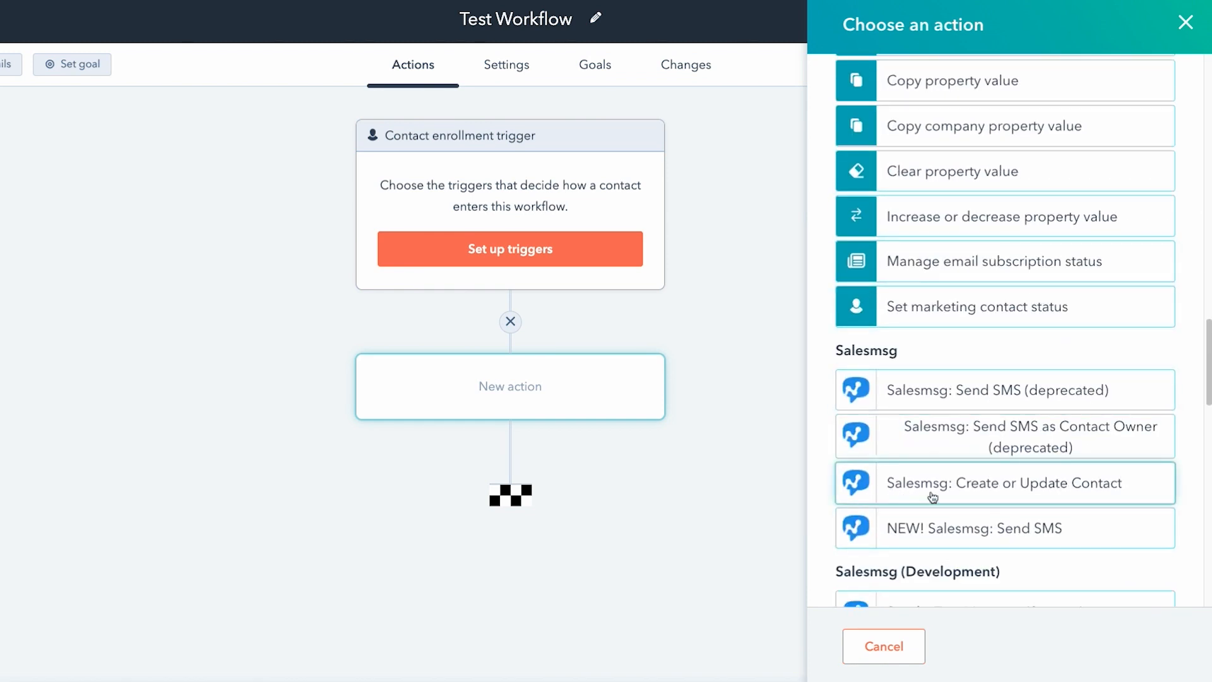
{"action": "left_click", "coordinate": [1004, 482]}
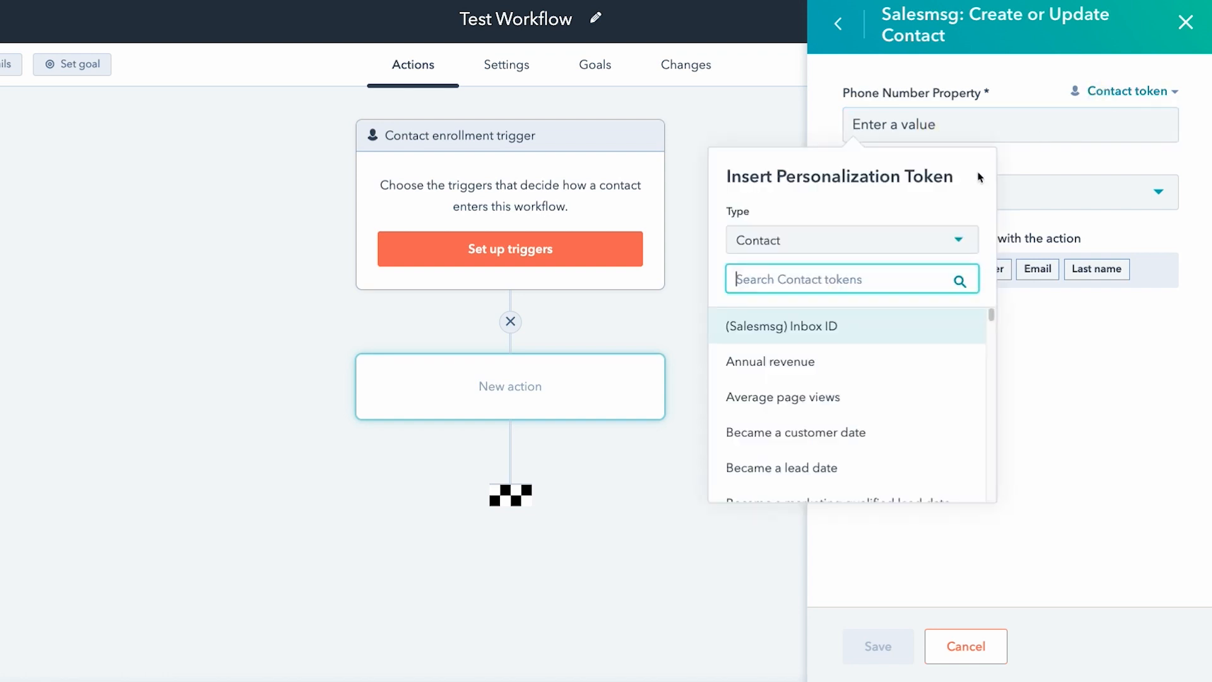
Set the action's phone property to the Mobile phone number token.
{"action": "type", "text": "p"}
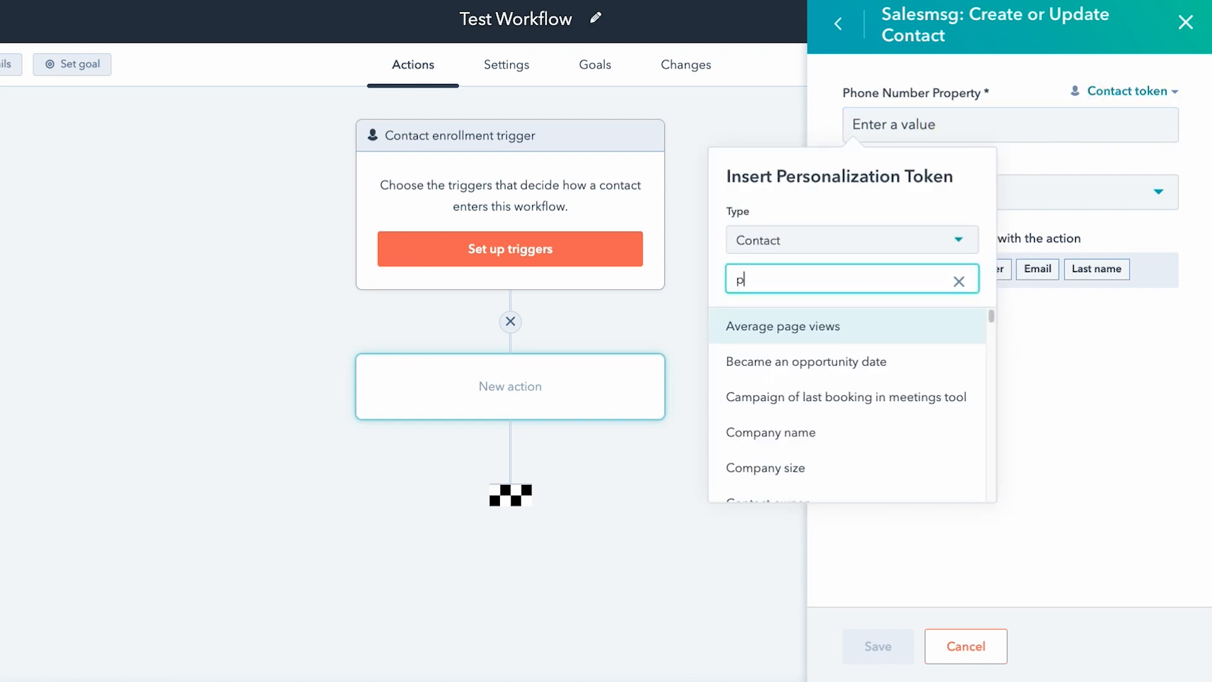
{"action": "type", "text": "hon"}
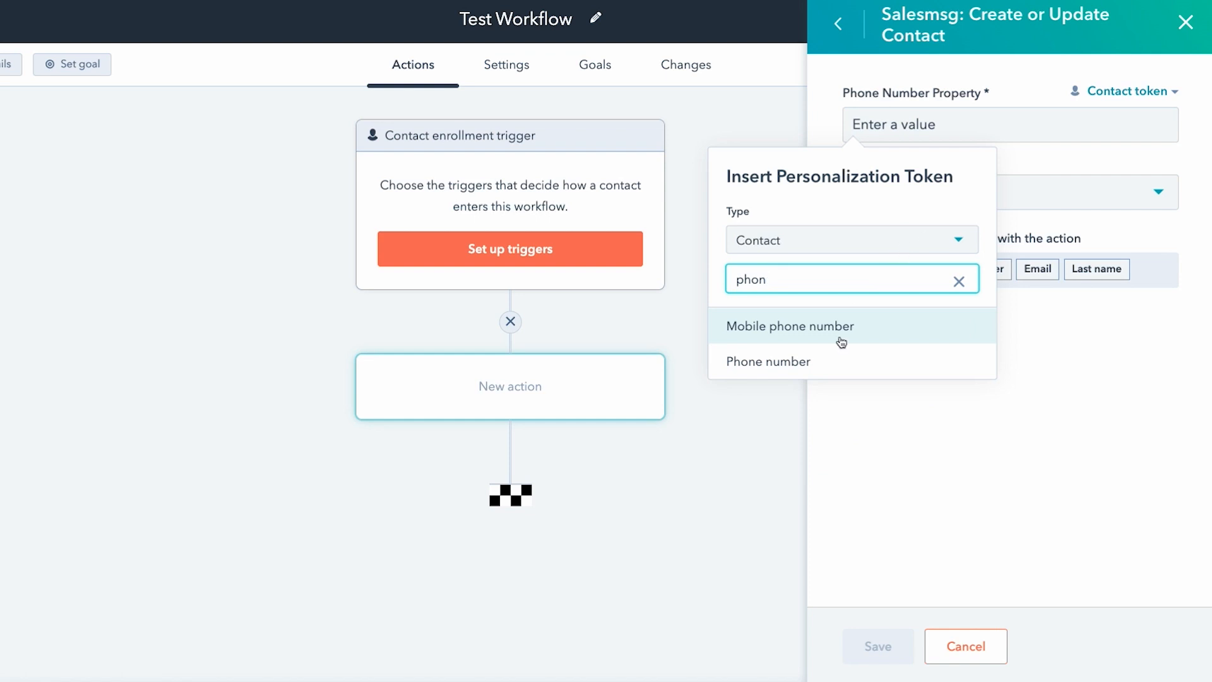
{"action": "left_click", "coordinate": [789, 326]}
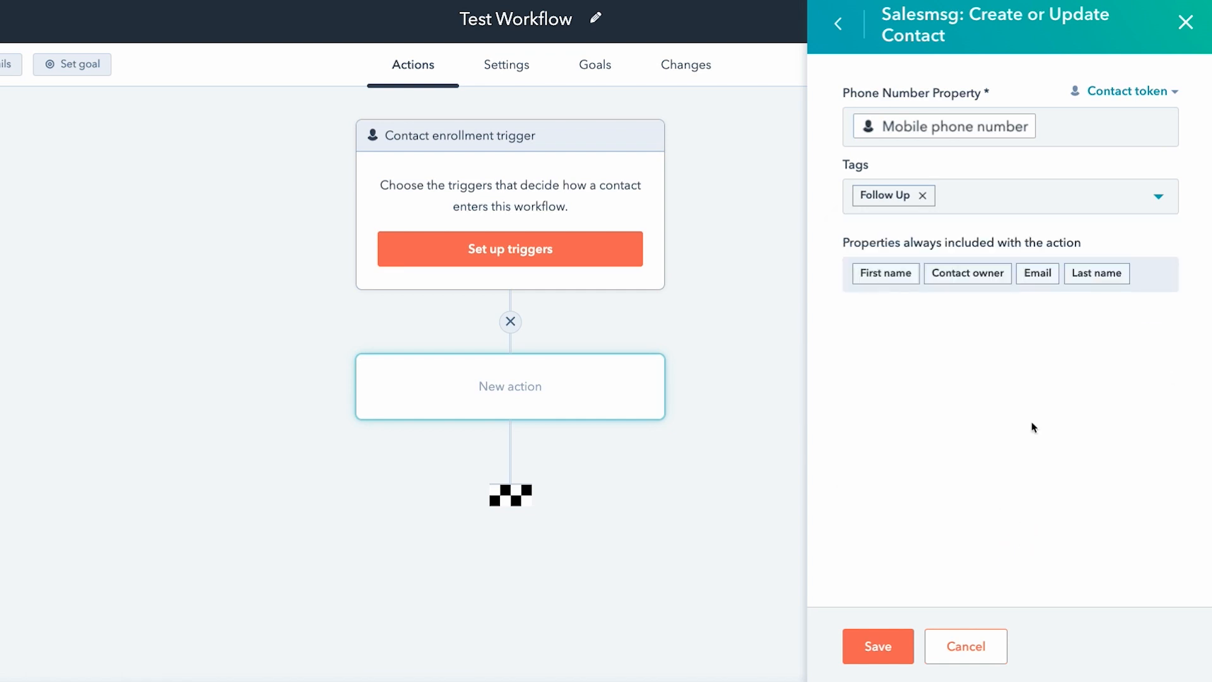
{"action": "mouse_move", "coordinate": [957, 549]}
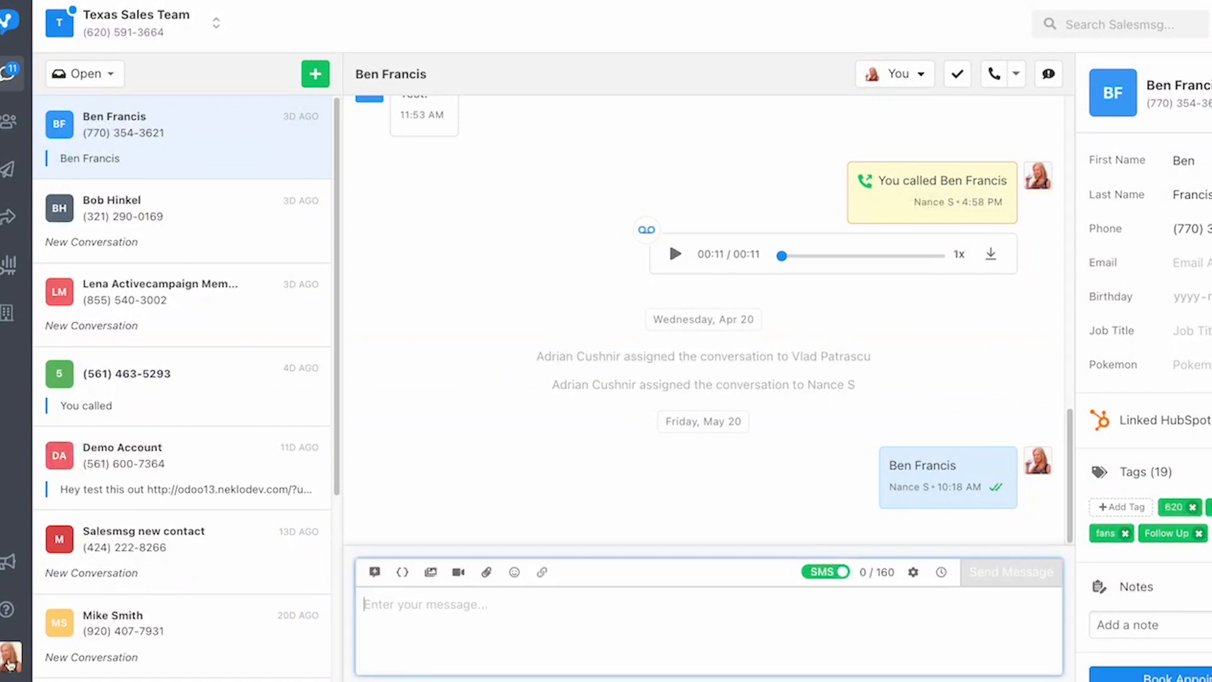
Go to Settings > Inboxes and view the Texas Sales Team inbox settings.
{"action": "left_click", "coordinate": [10, 657]}
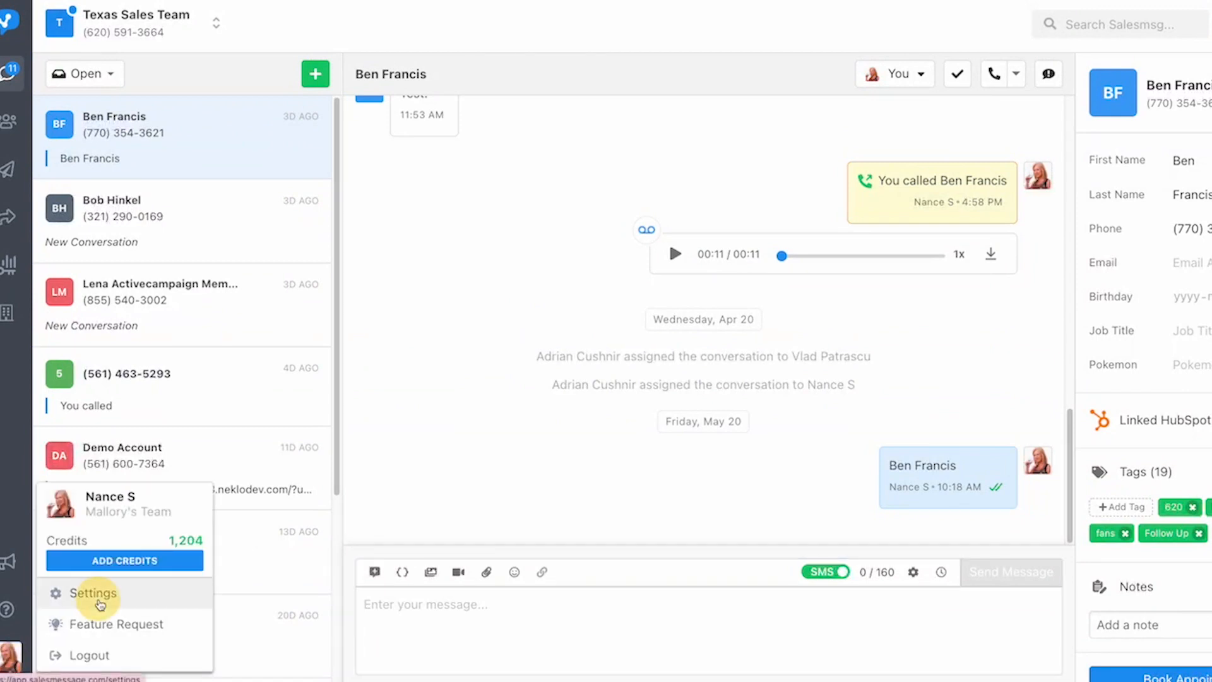
{"action": "left_click", "coordinate": [96, 593]}
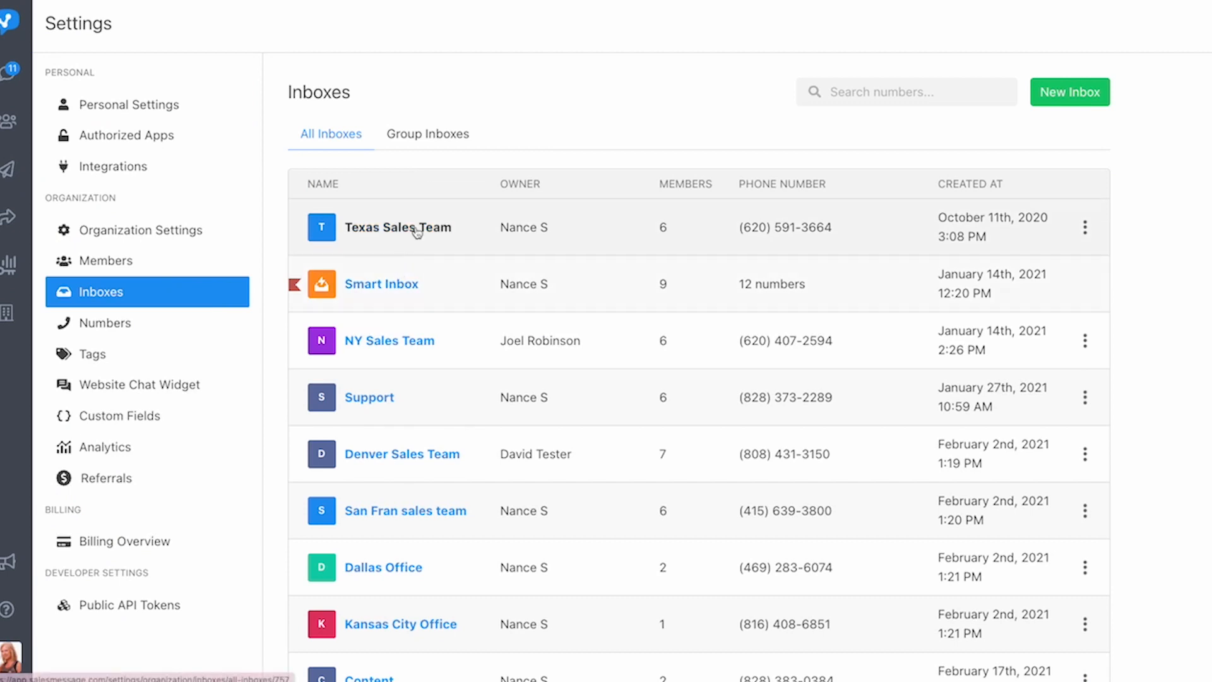
{"action": "left_click", "coordinate": [397, 226]}
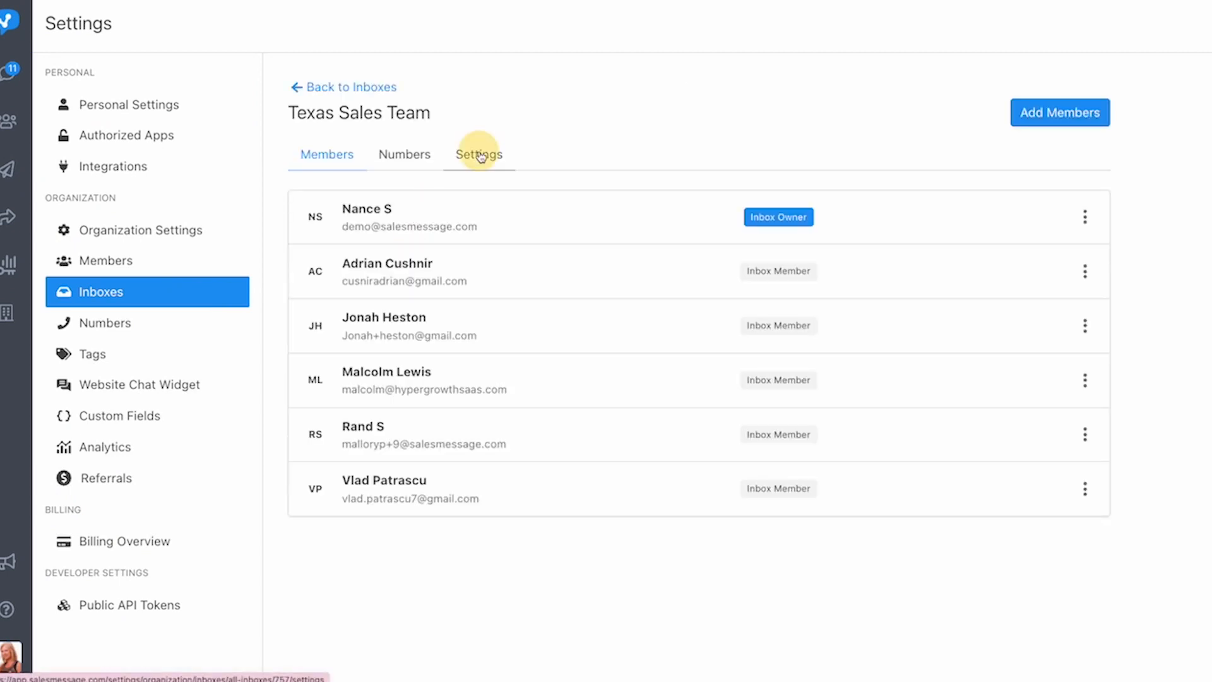
{"action": "left_click", "coordinate": [479, 154]}
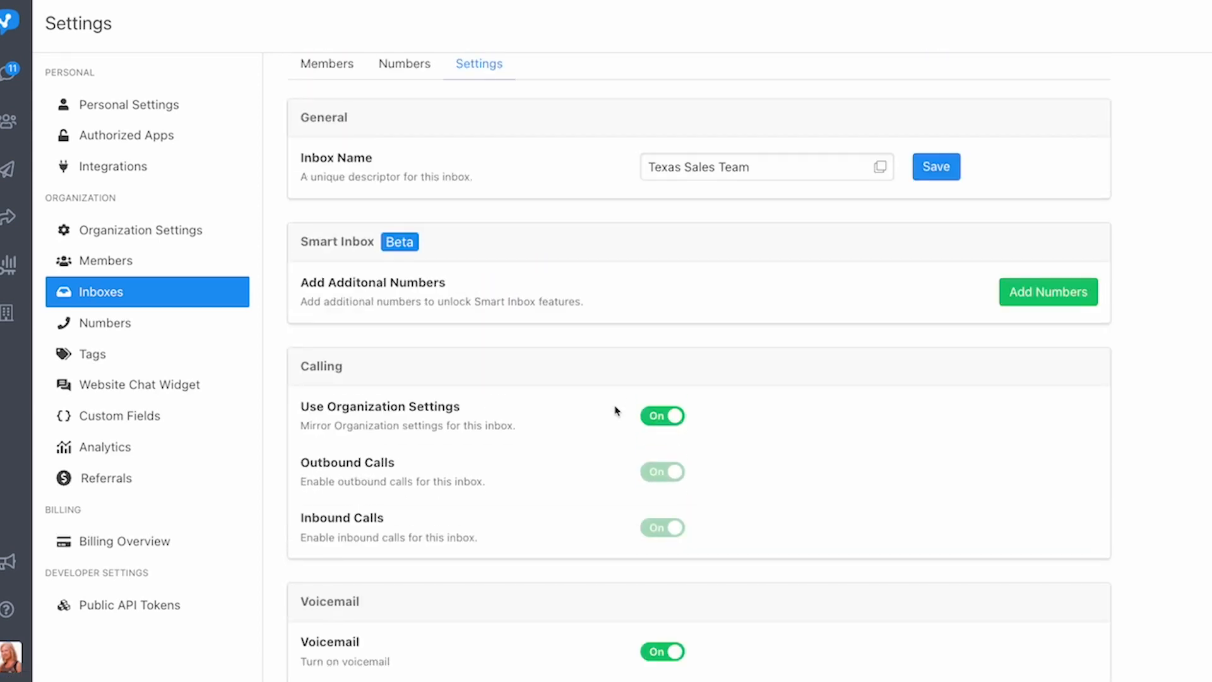
Switch Round Robin Assignment on and confirm Turn On Round Robin.
{"action": "scroll", "scroll_direction": "down", "scroll_amount": 3}
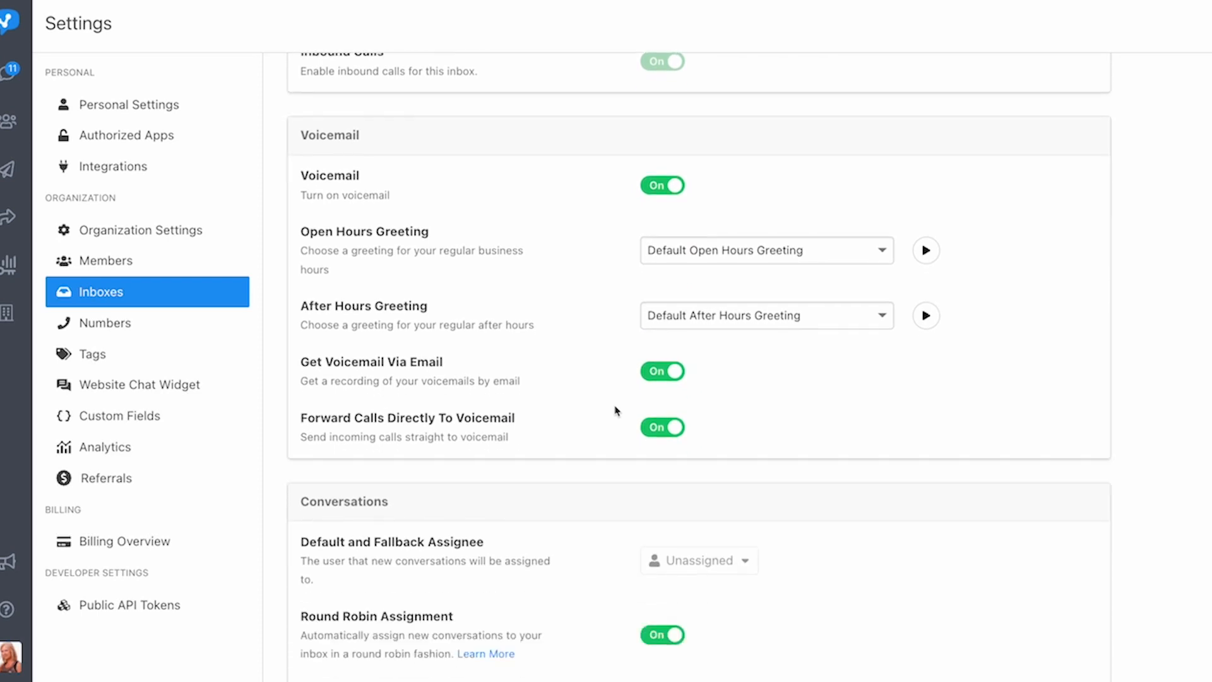
{"action": "scroll", "scroll_direction": "down", "scroll_amount": 3}
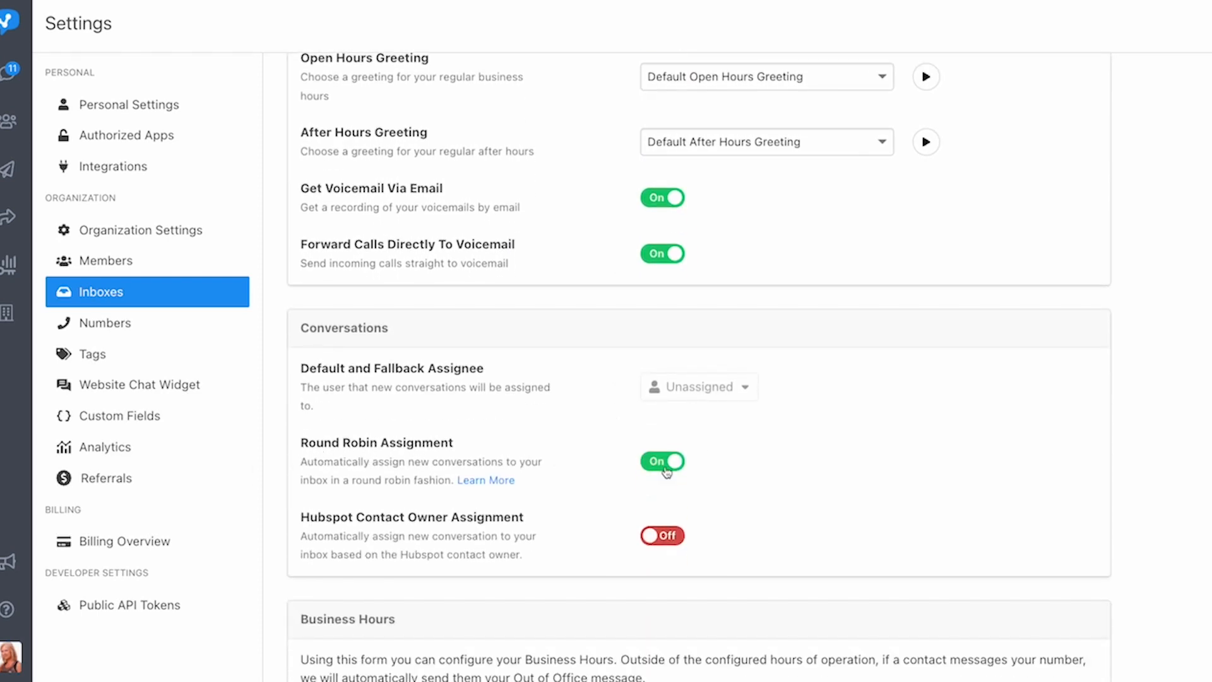
{"action": "left_click", "coordinate": [661, 461]}
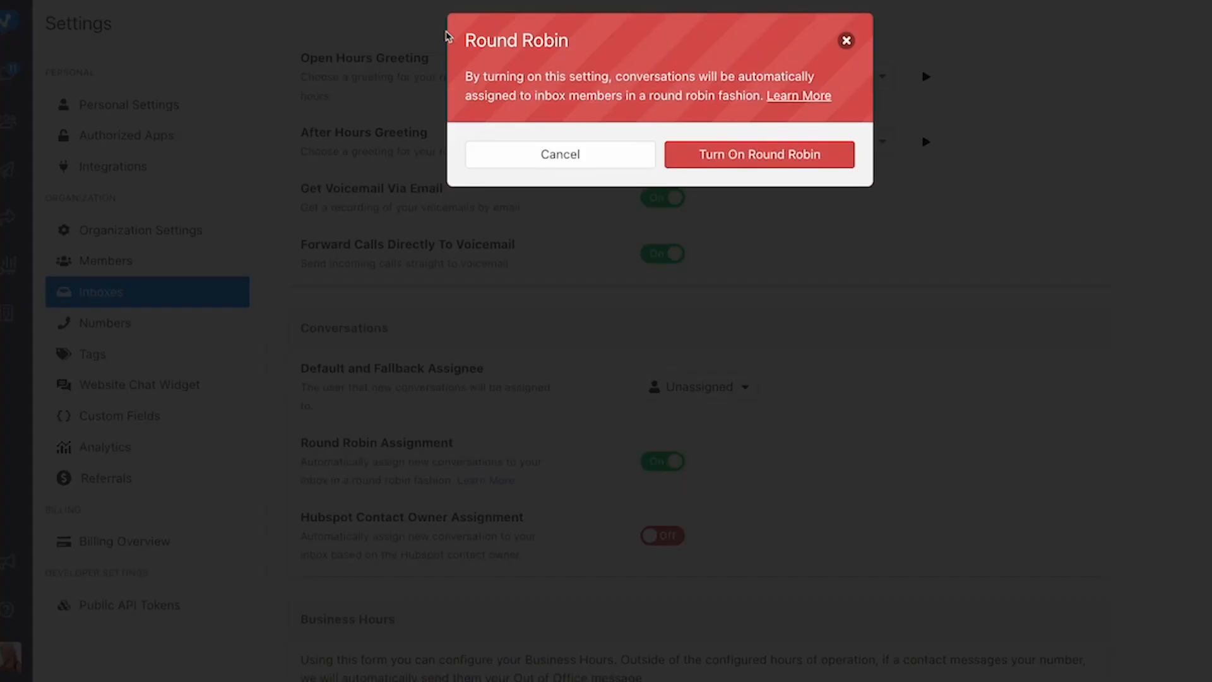
{"action": "mouse_move", "coordinate": [759, 154]}
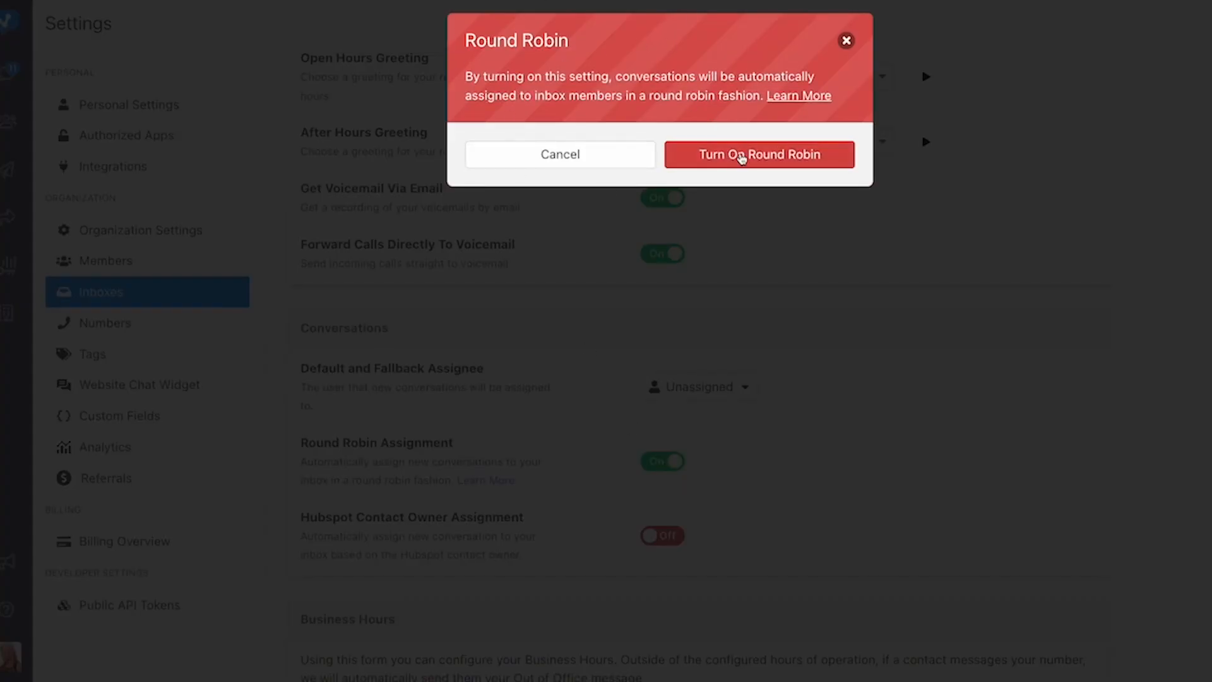
{"action": "left_click", "coordinate": [759, 154]}
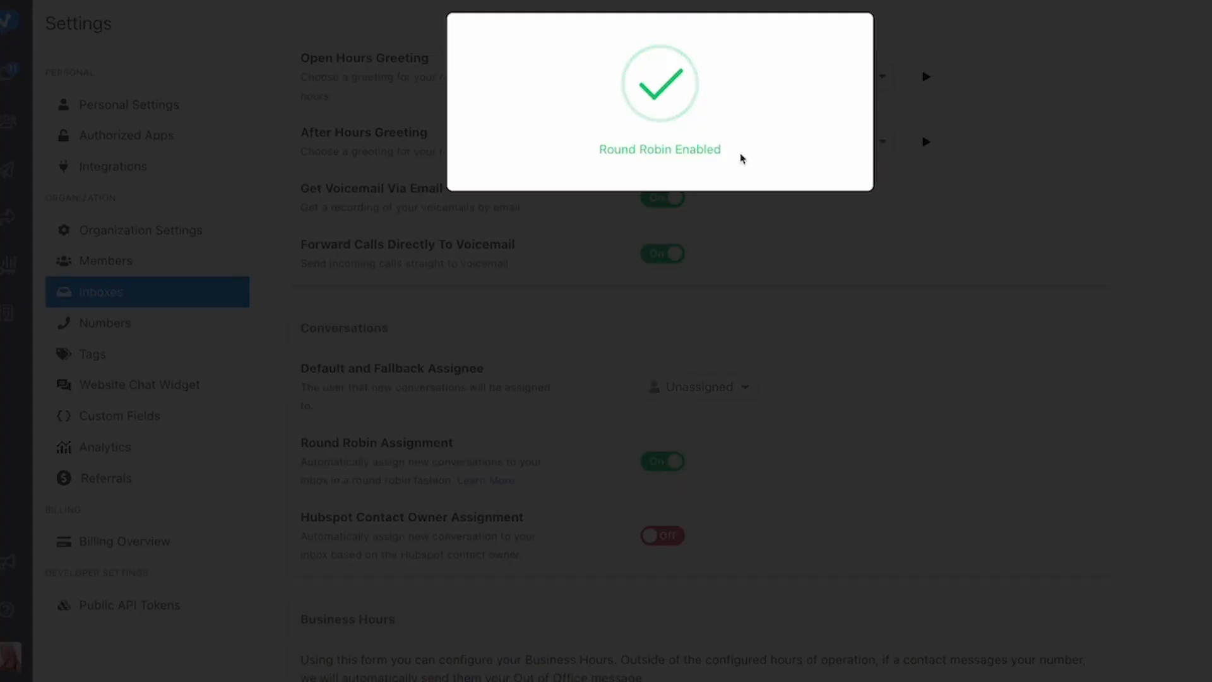